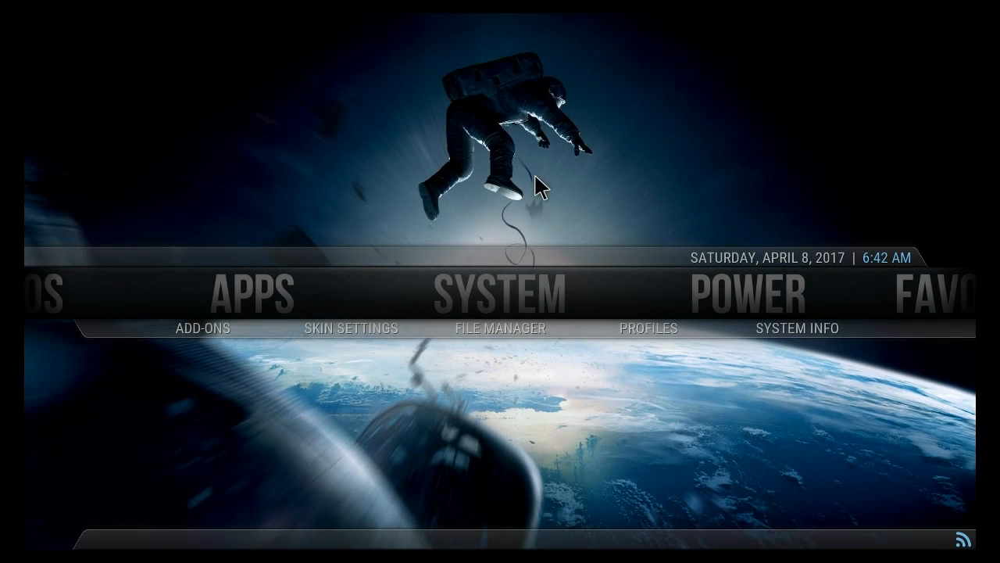
mouse_move(561, 206)
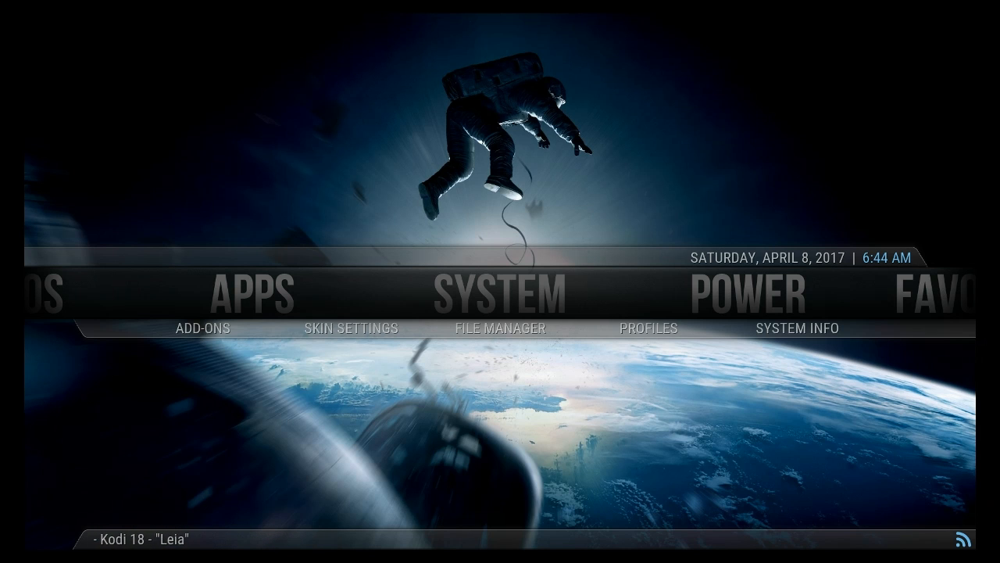
mouse_move(595, 197)
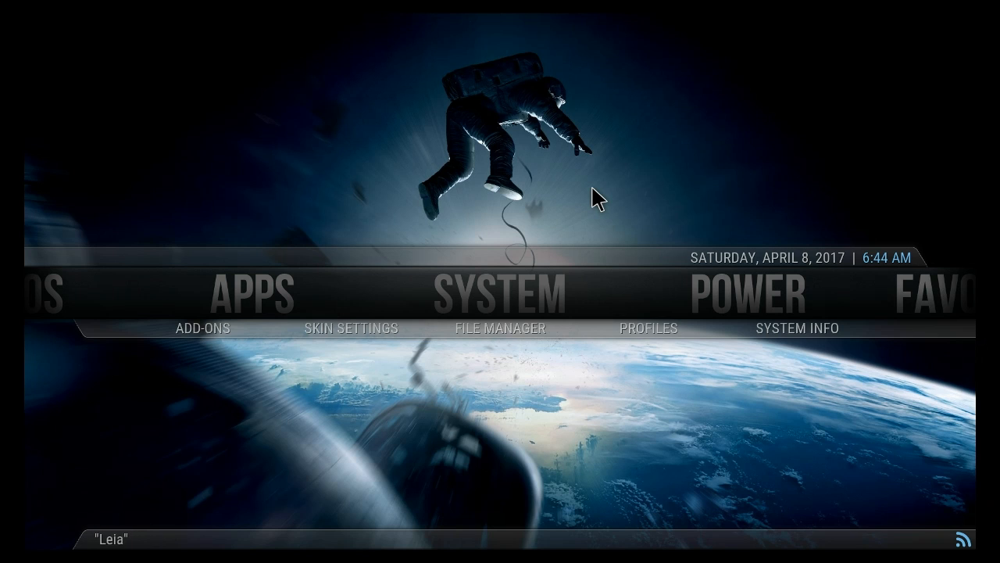
mouse_move(654, 169)
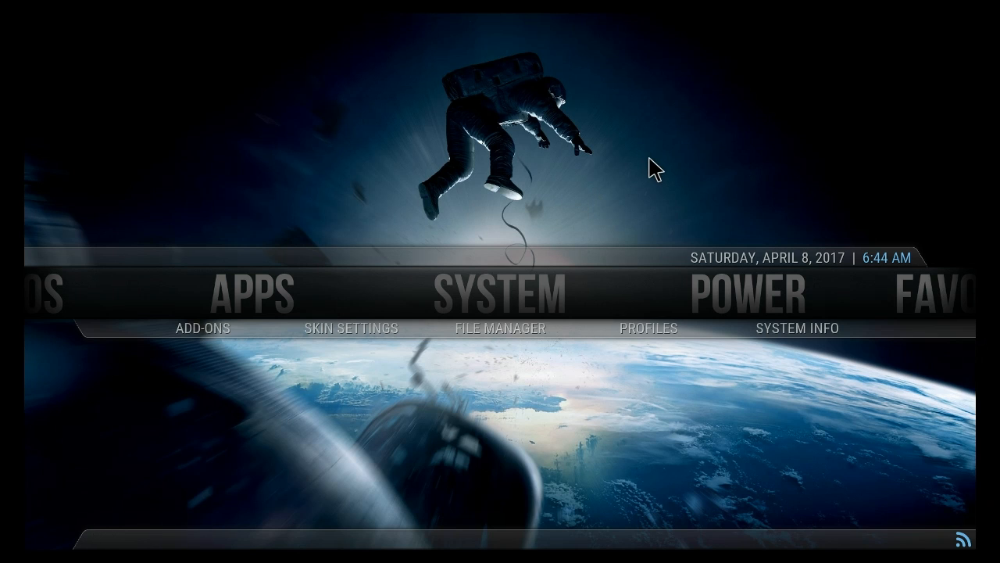
mouse_move(606, 195)
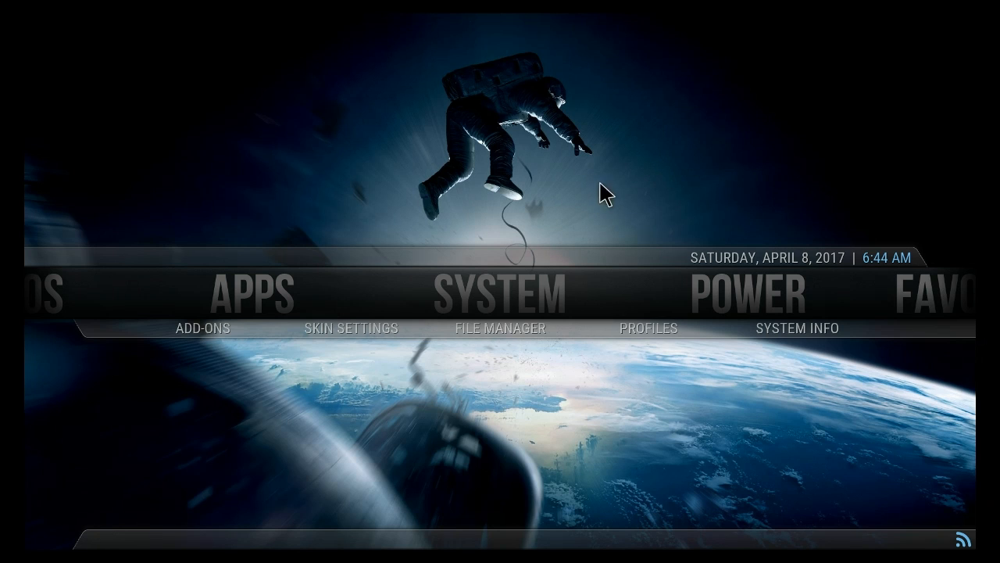
mouse_move(519, 188)
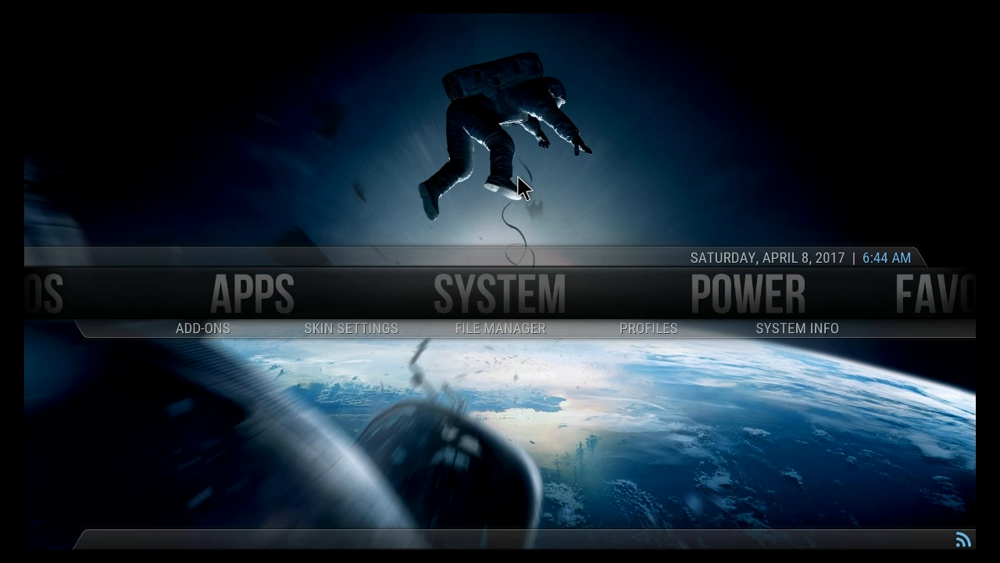
mouse_move(296, 284)
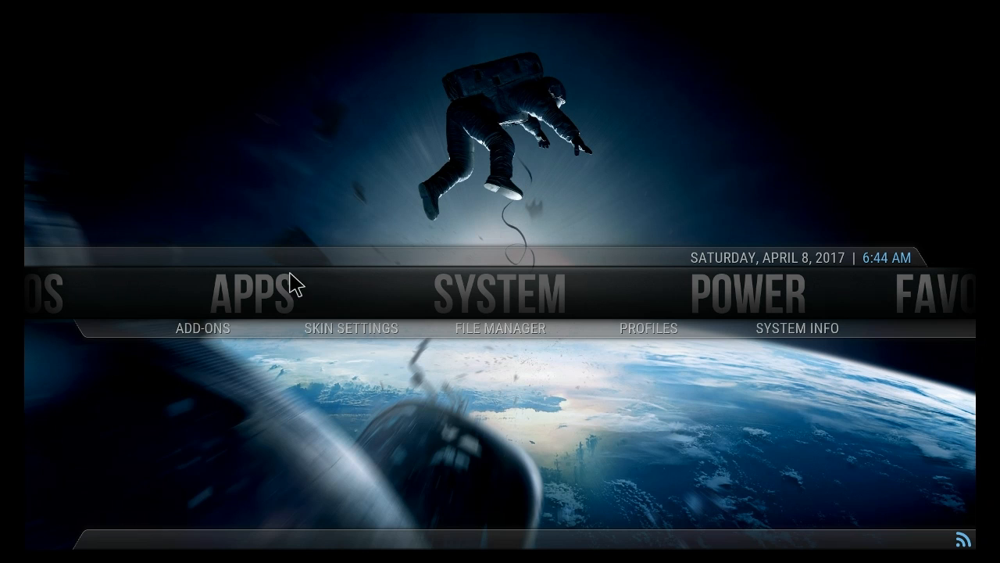
mouse_move(378, 282)
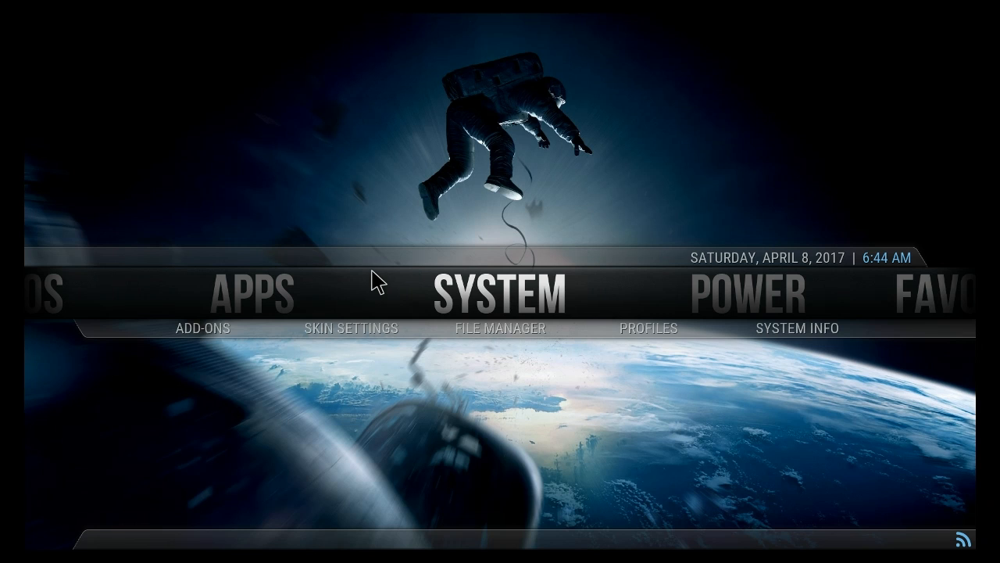
mouse_move(481, 444)
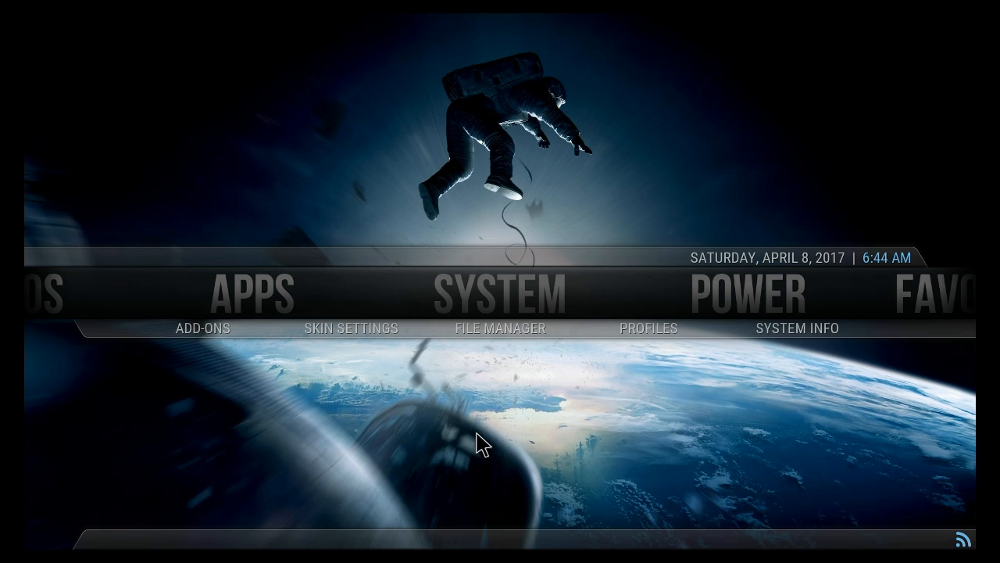
mouse_move(534, 141)
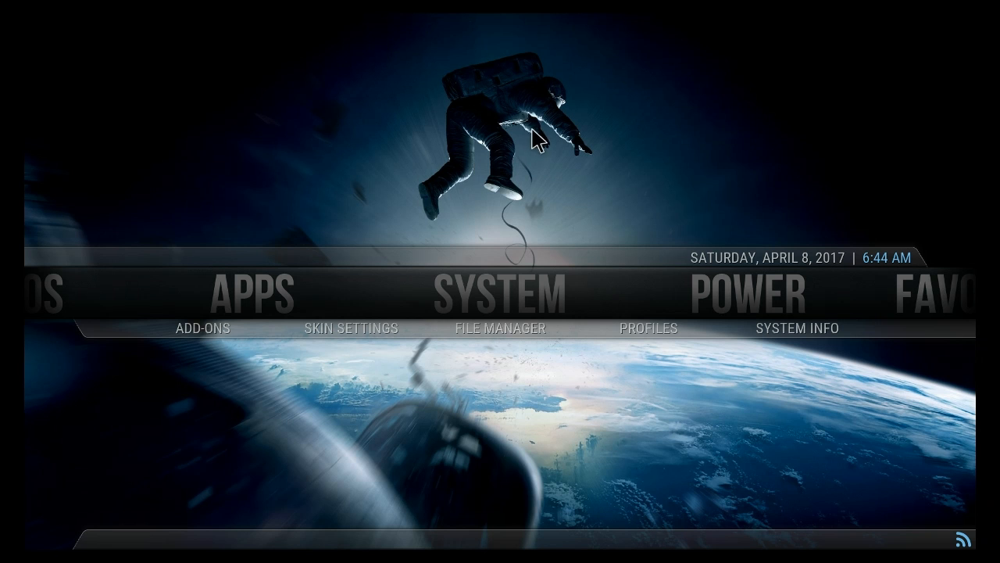
mouse_move(475, 153)
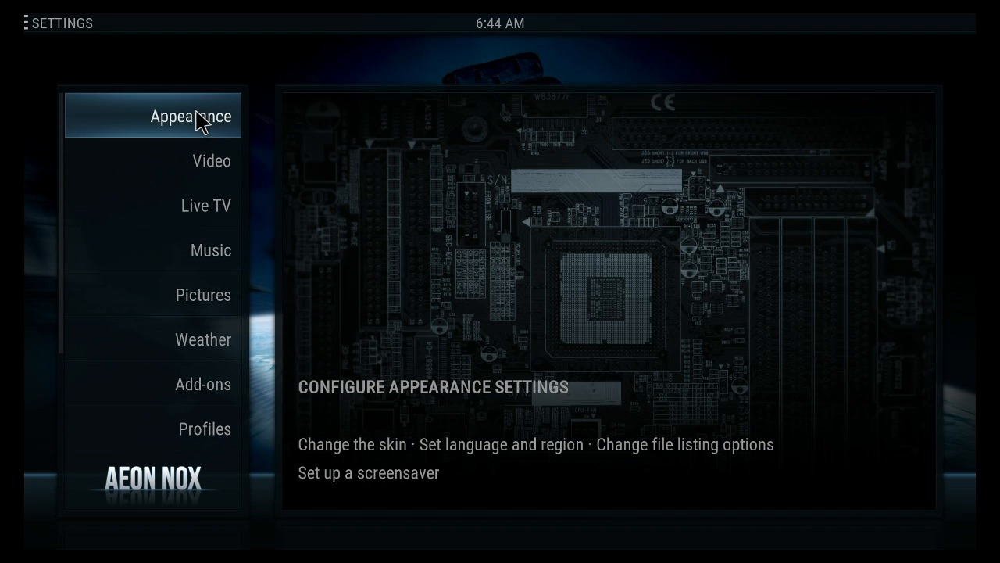
Switch the skin from Aeon Nox to Confluence, keep it, and return to the home screen.
left_click(190, 115)
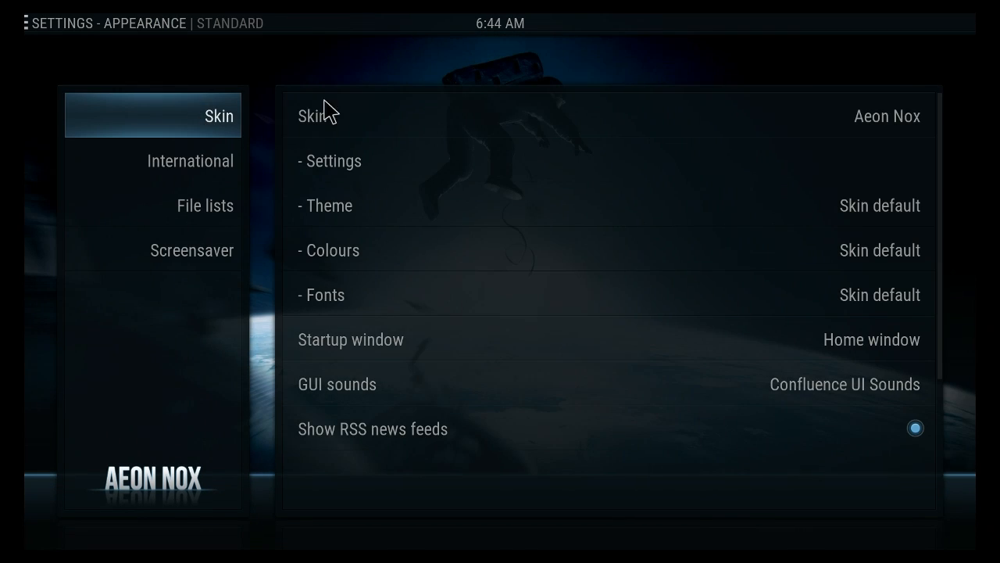
mouse_move(367, 116)
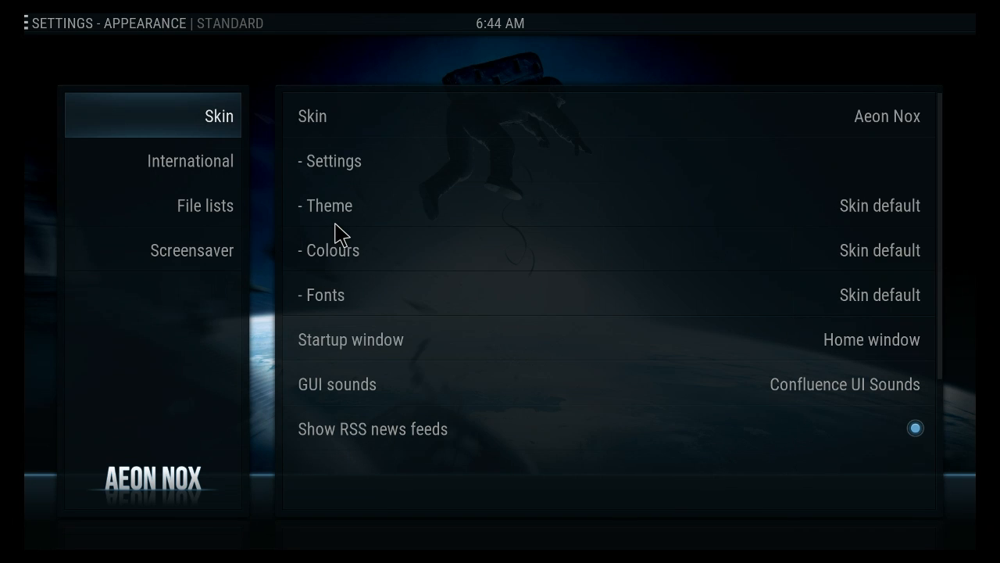
mouse_move(429, 290)
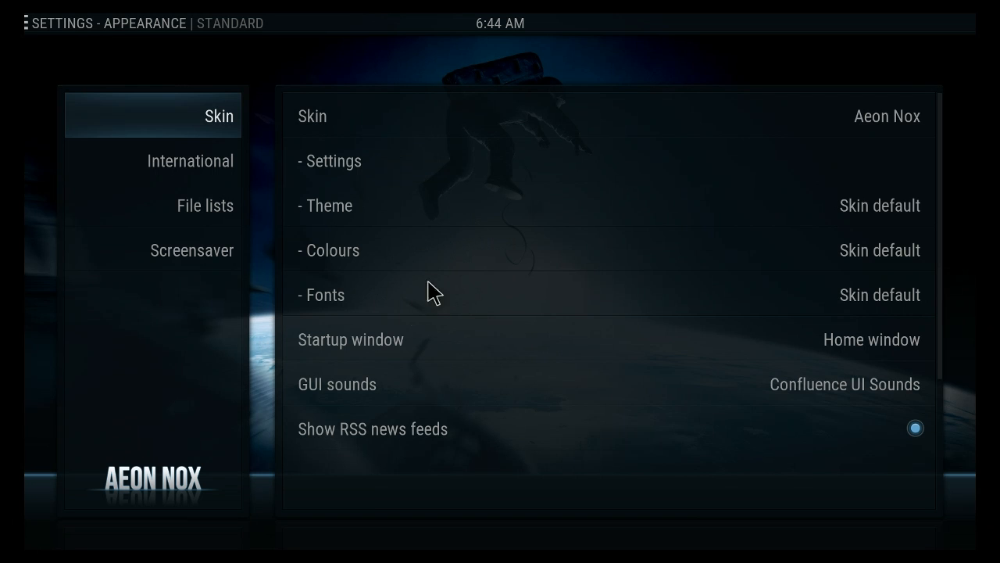
mouse_move(497, 258)
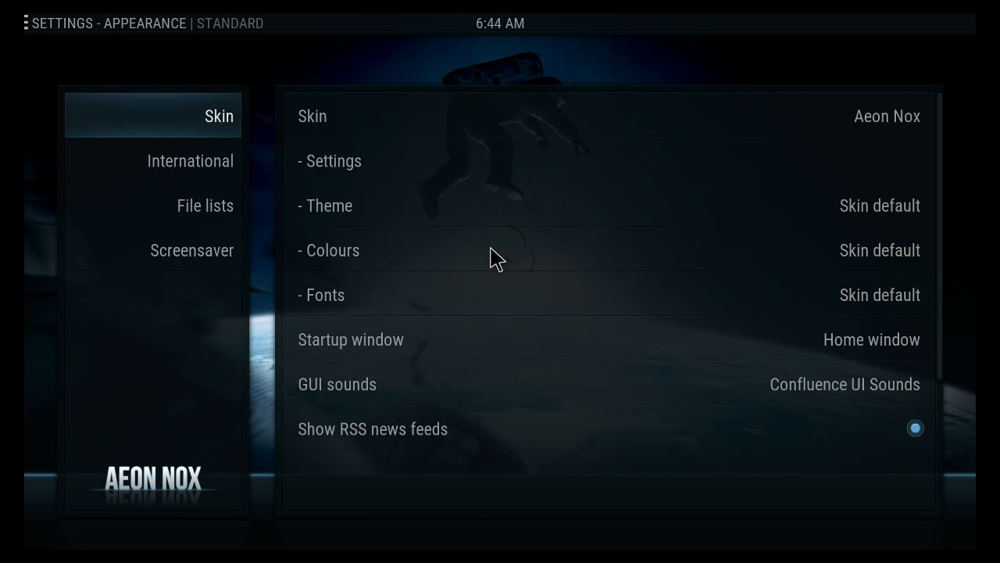
left_click(888, 115)
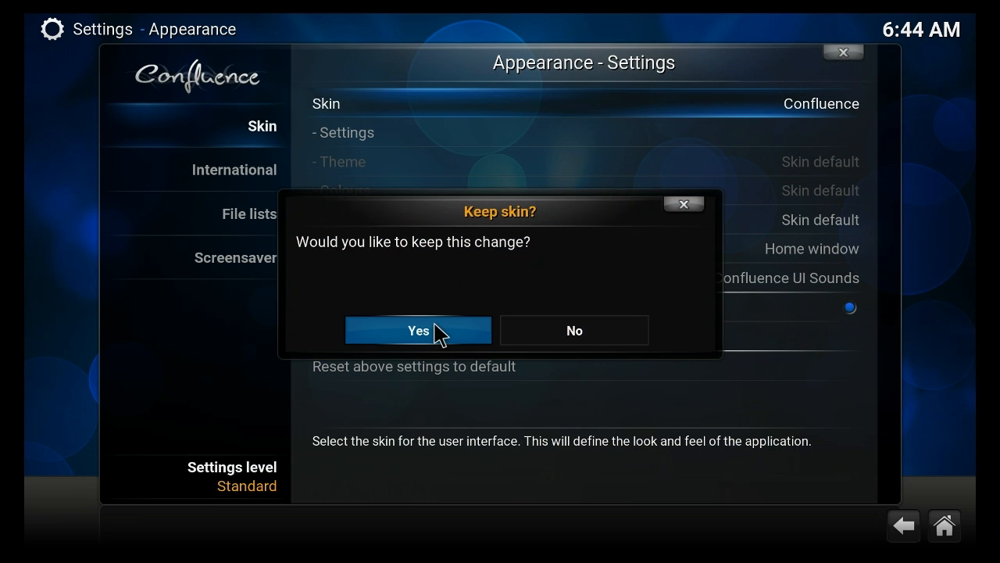
left_click(417, 330)
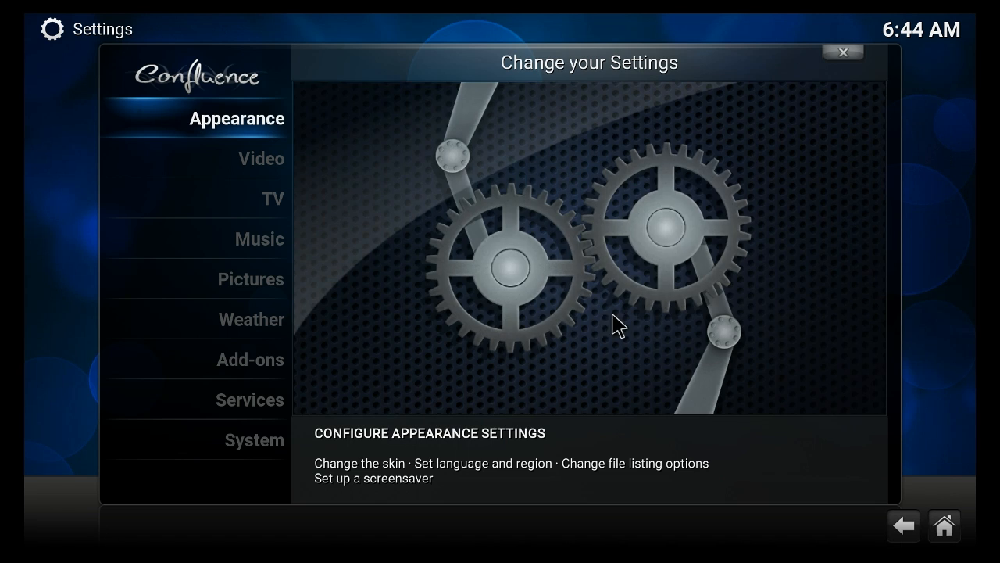
left_click(843, 54)
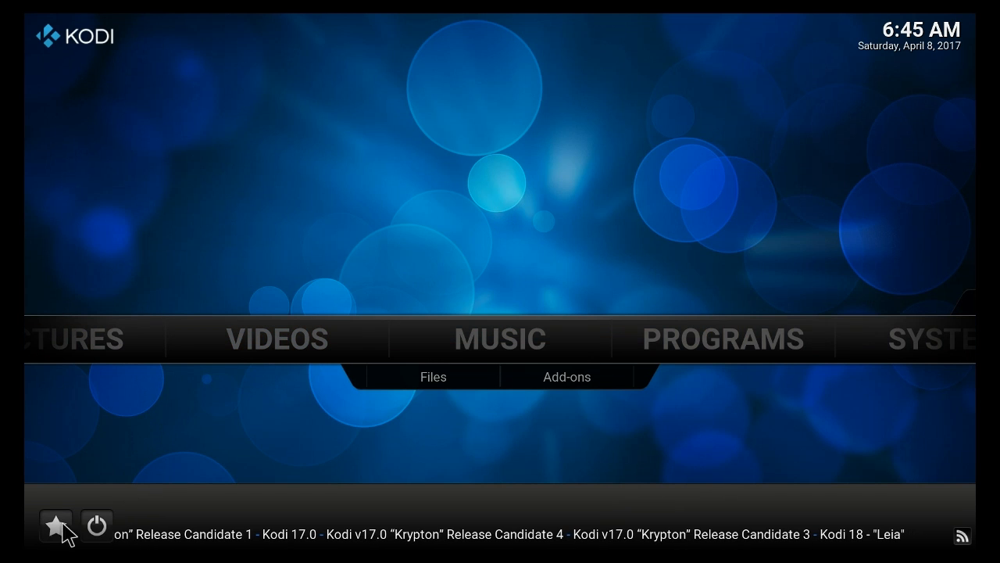
Exit Kodi through its power menu back to the Android apps launcher.
left_click(97, 525)
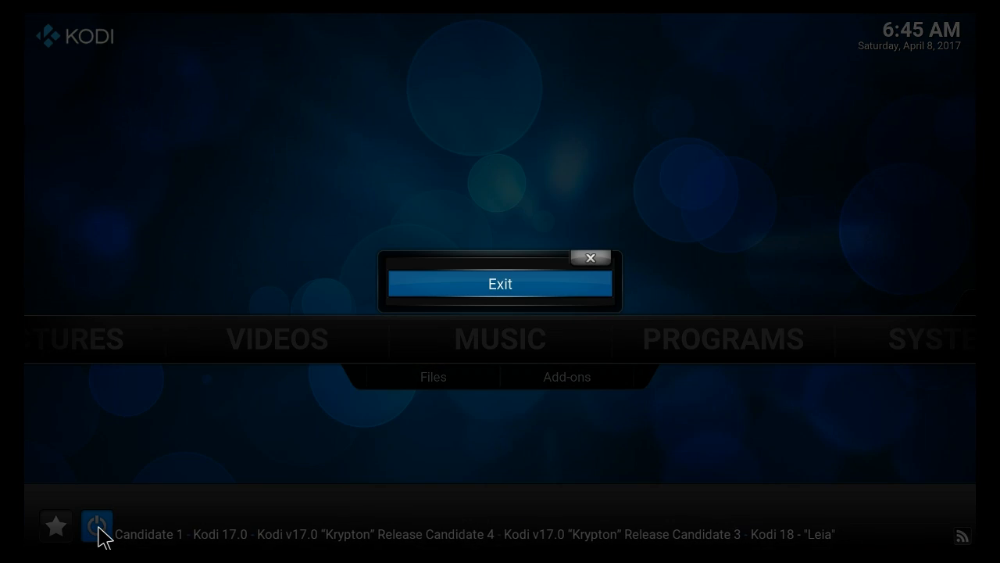
mouse_move(475, 292)
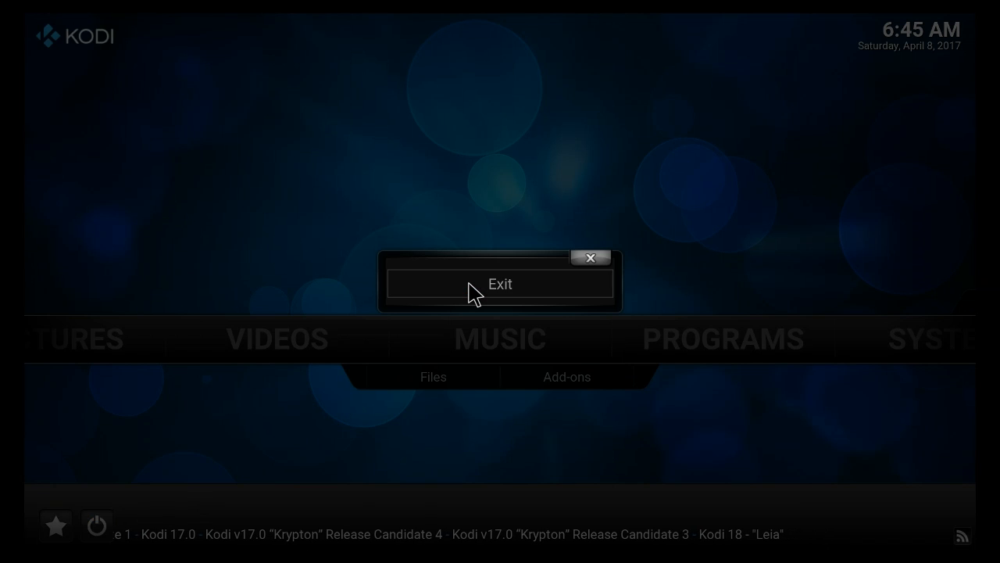
left_click(500, 285)
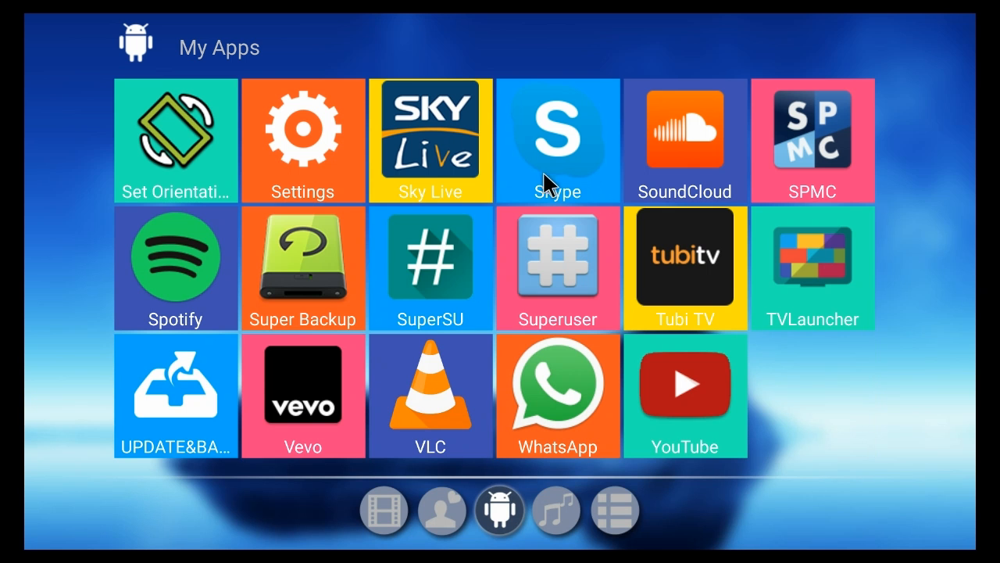
Scroll through My Apps and launch the Google Play Store.
scroll("up", 3)
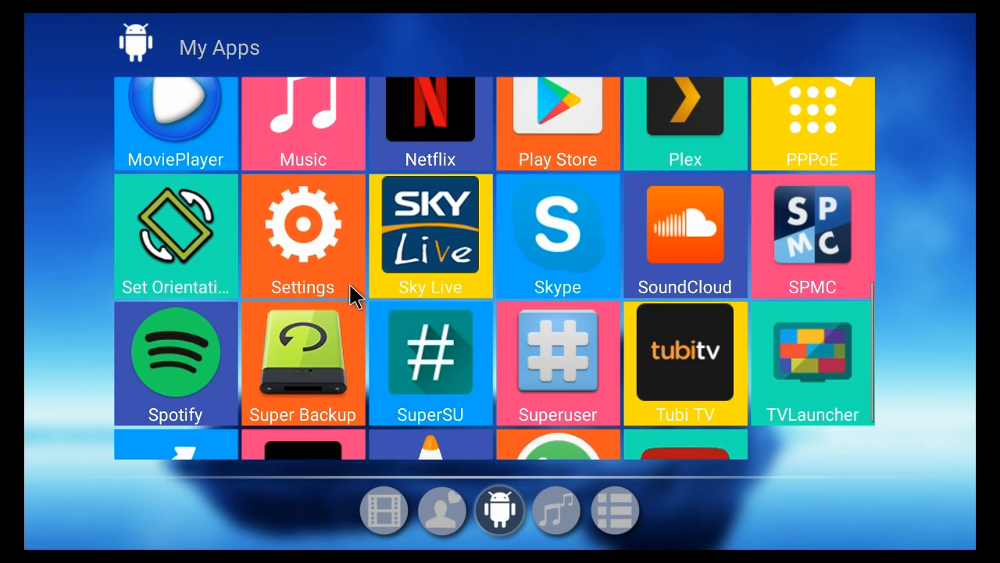
scroll("up", 3)
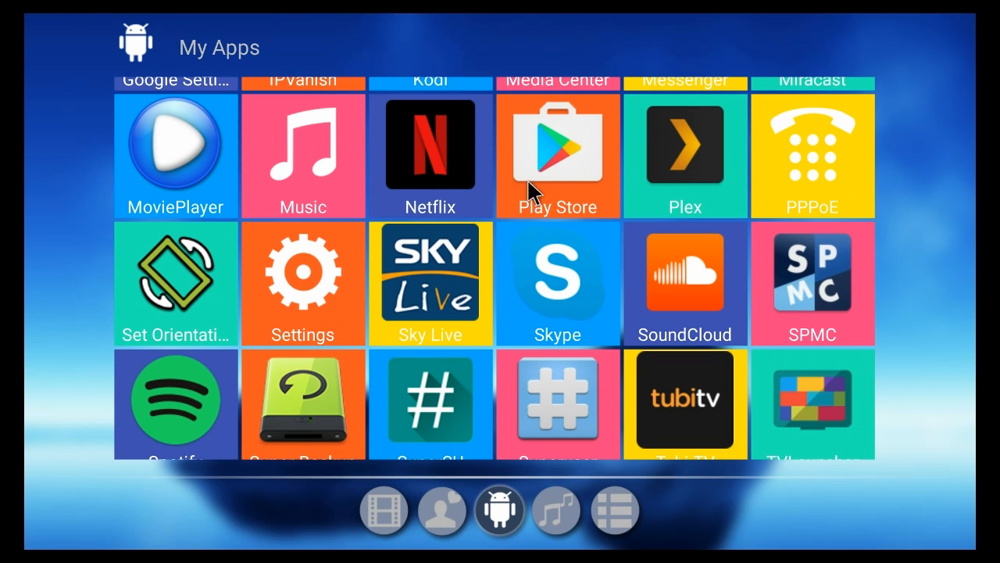
scroll("up", 3)
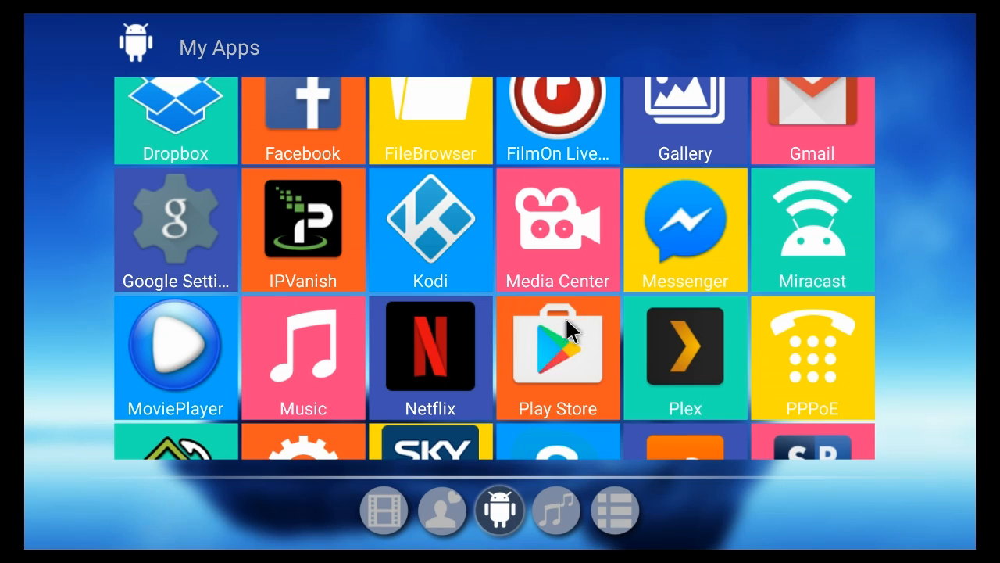
mouse_move(561, 373)
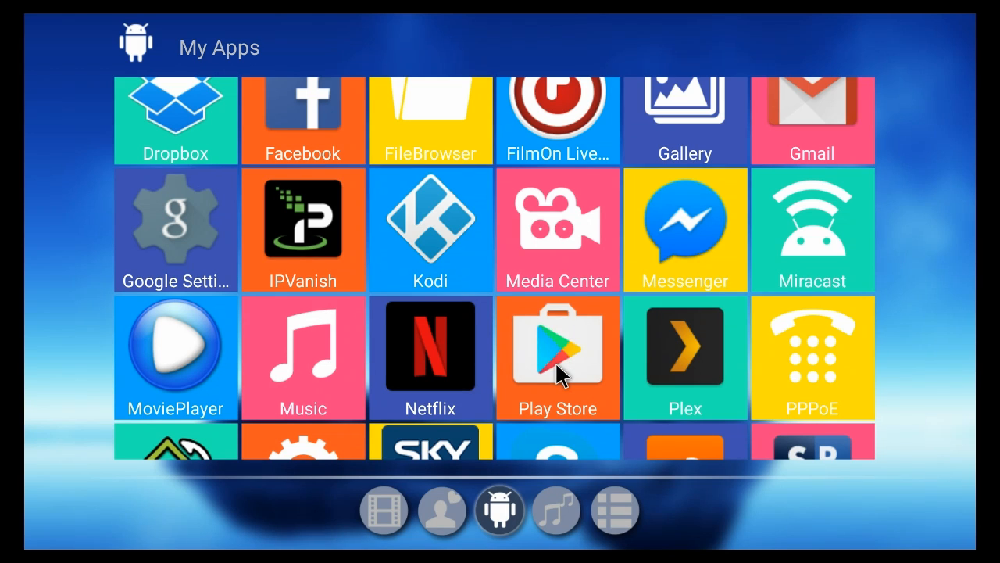
left_click(557, 358)
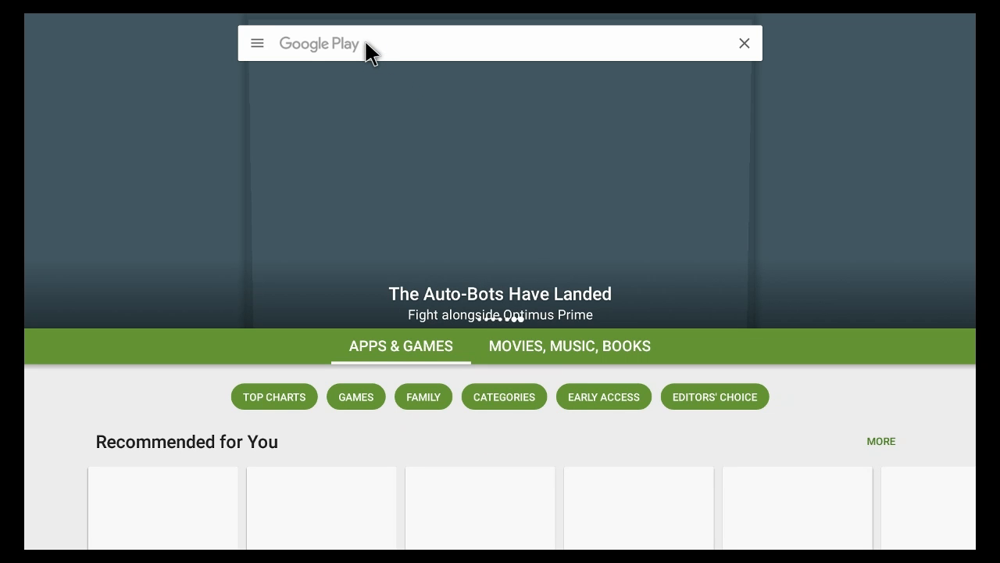
mouse_move(640, 35)
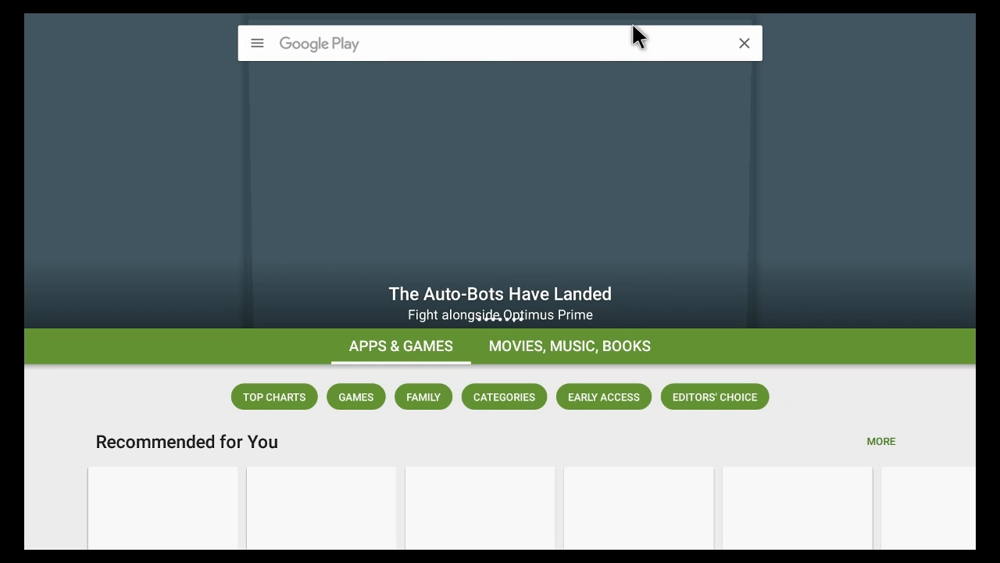
mouse_move(329, 55)
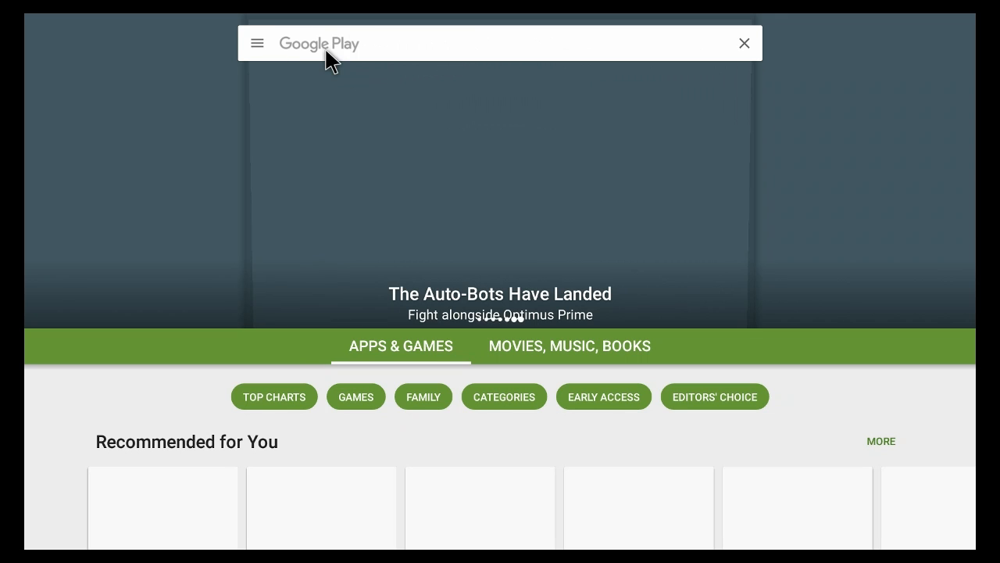
Search the Play Store for 'kodi' to list matching apps.
left_click(500, 44)
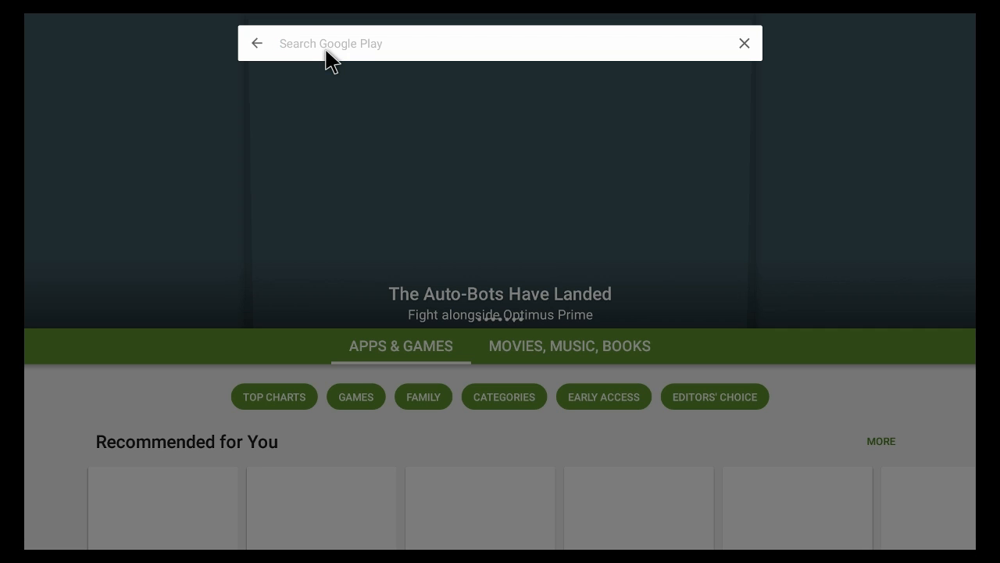
type("kodi")
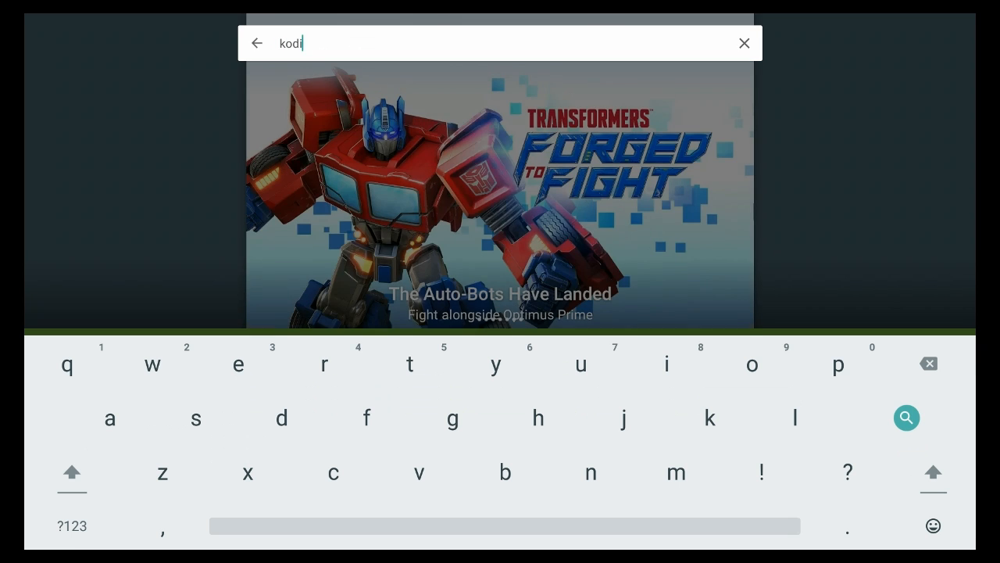
left_click(906, 415)
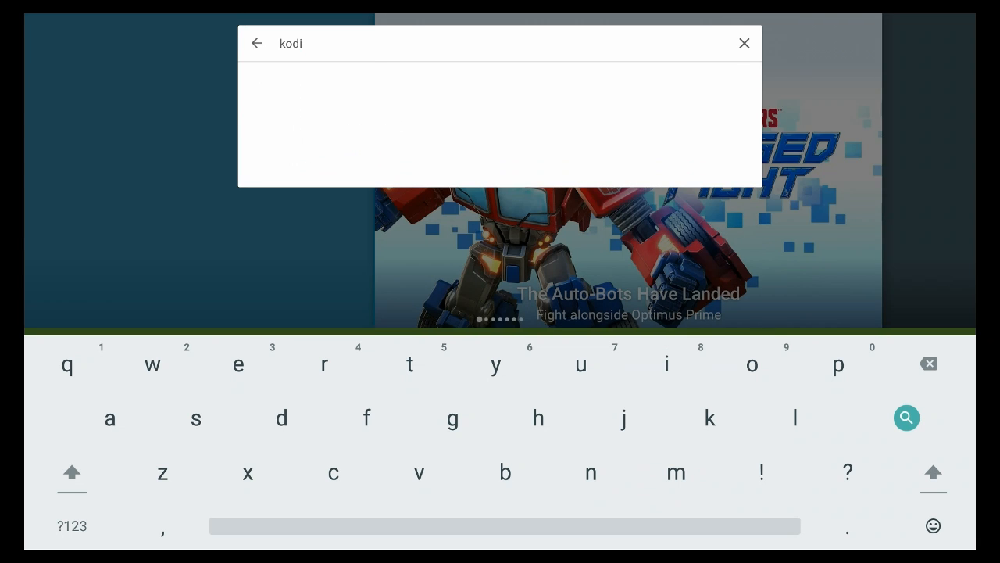
left_click(907, 417)
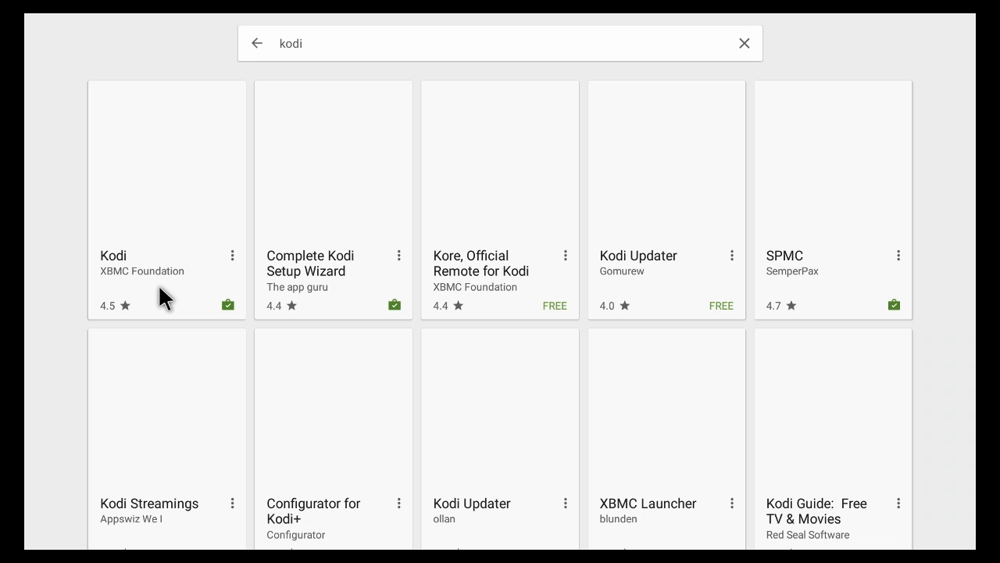
mouse_move(141, 234)
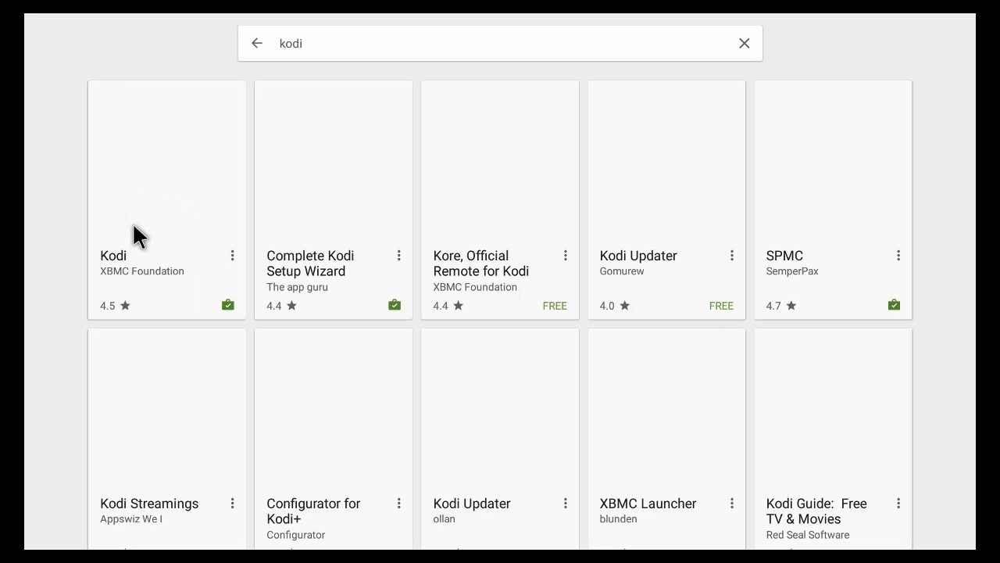
mouse_move(139, 264)
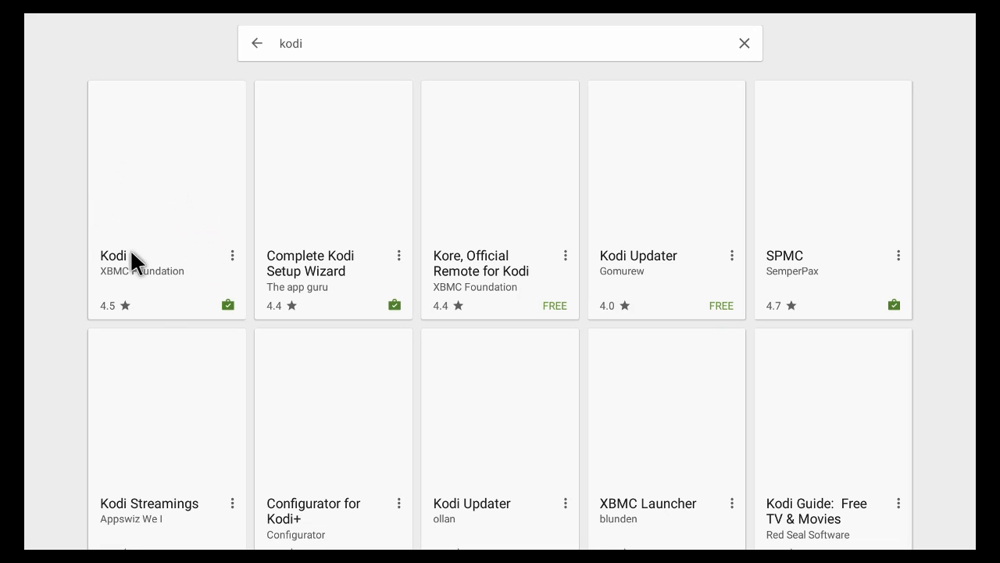
mouse_move(219, 288)
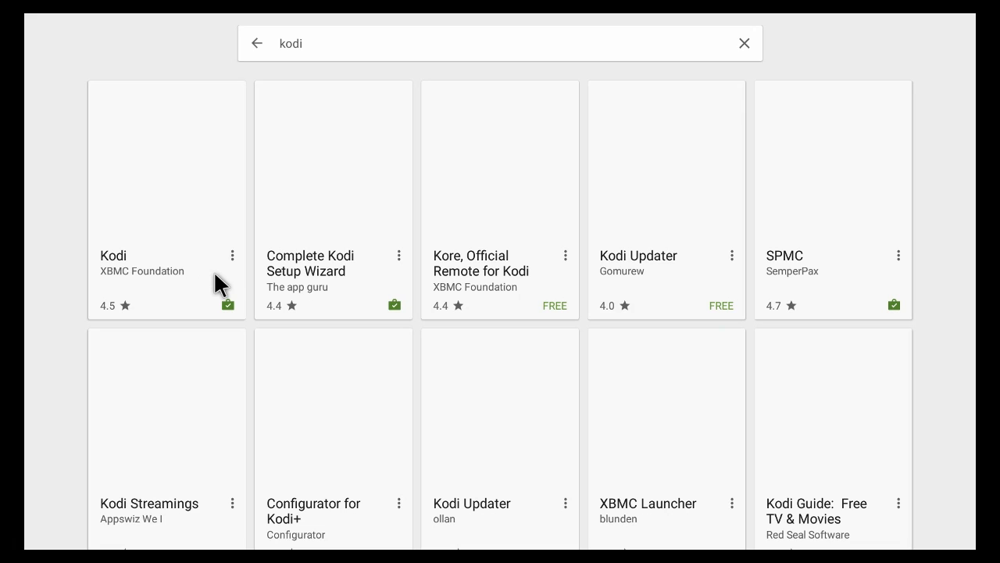
mouse_move(341, 284)
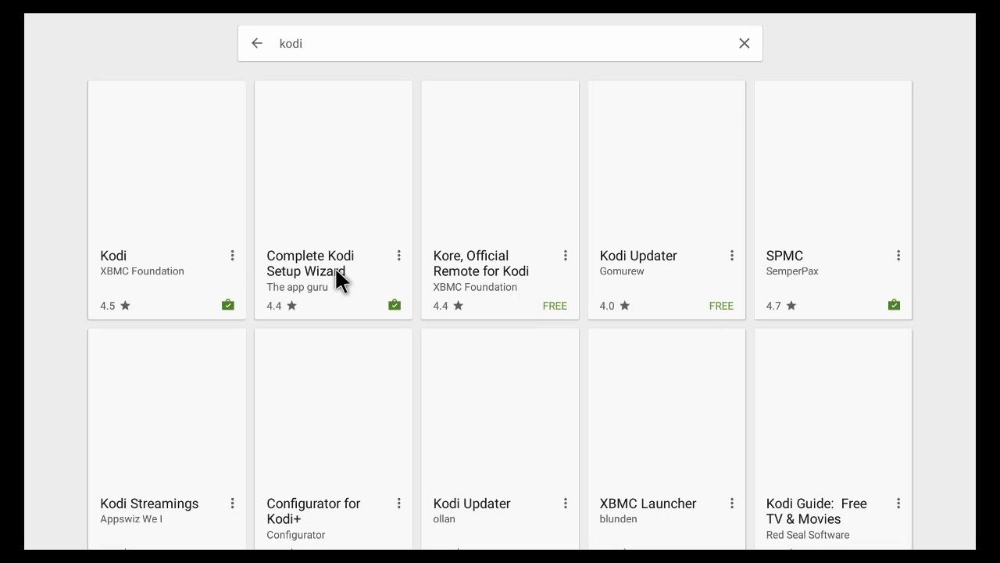
mouse_move(340, 263)
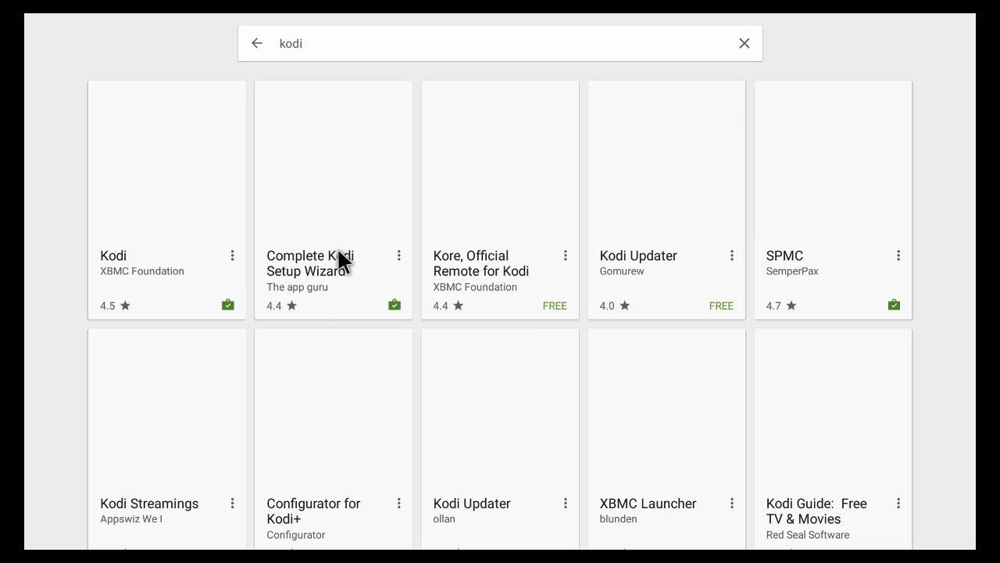
mouse_move(336, 259)
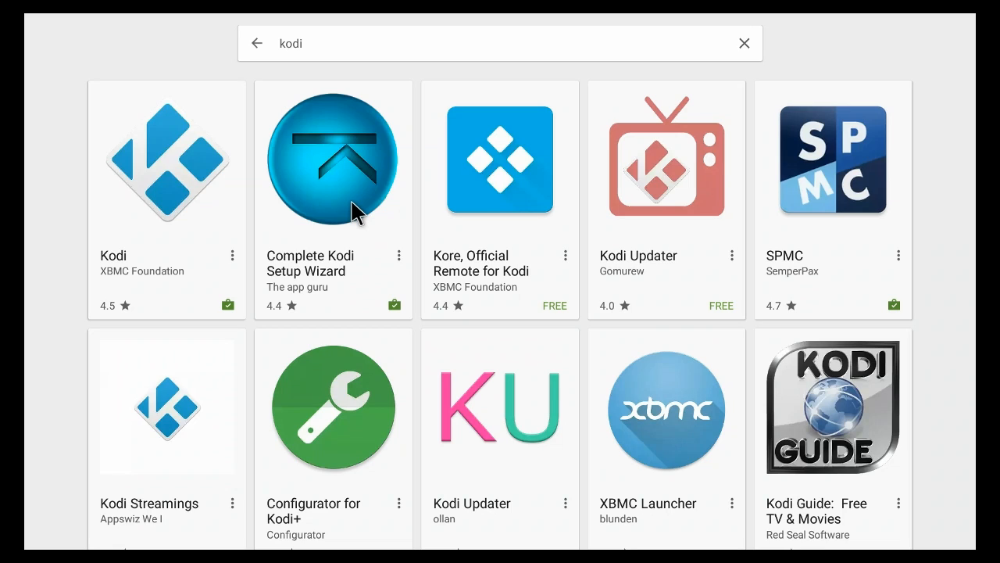
mouse_move(356, 216)
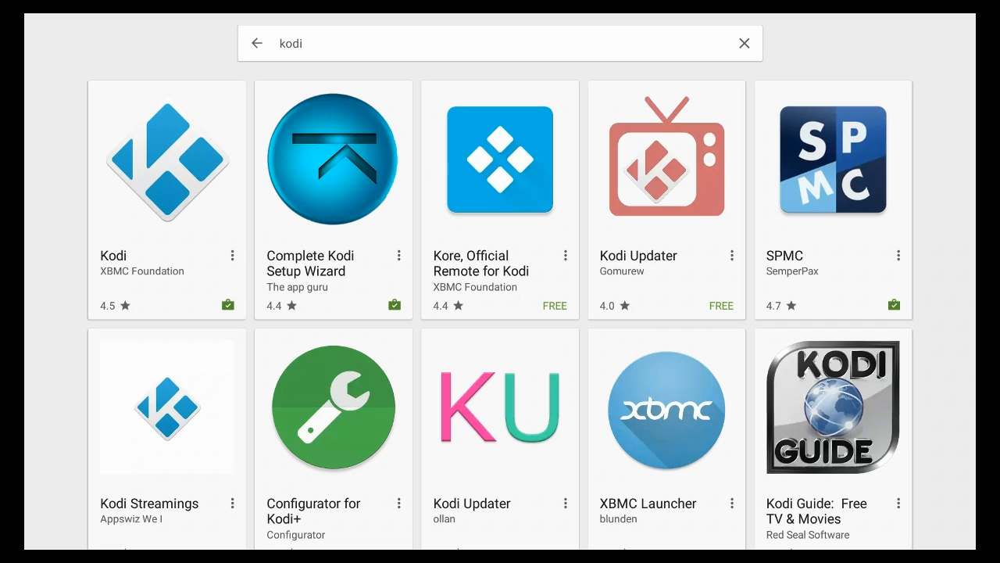
mouse_move(905, 228)
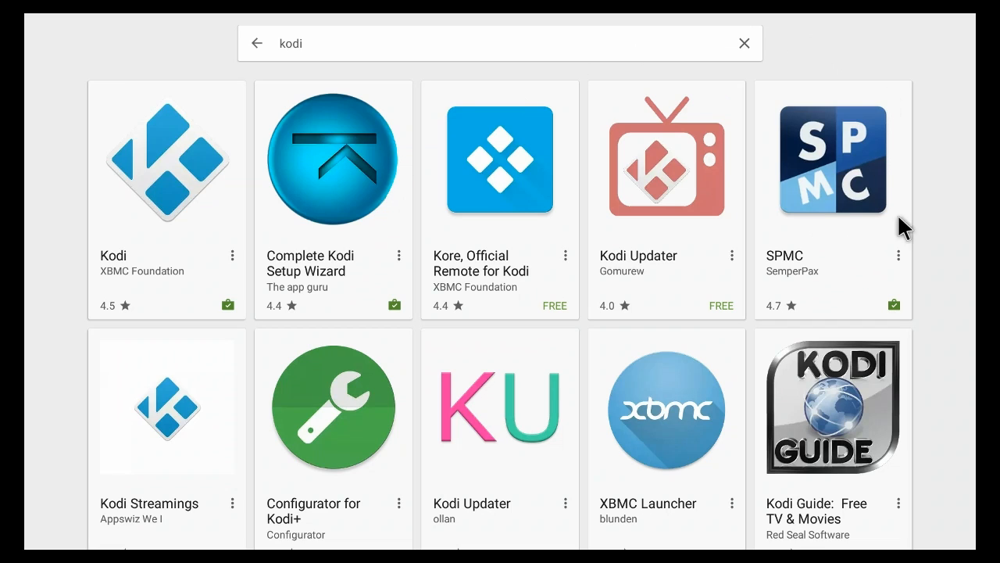
mouse_move(381, 197)
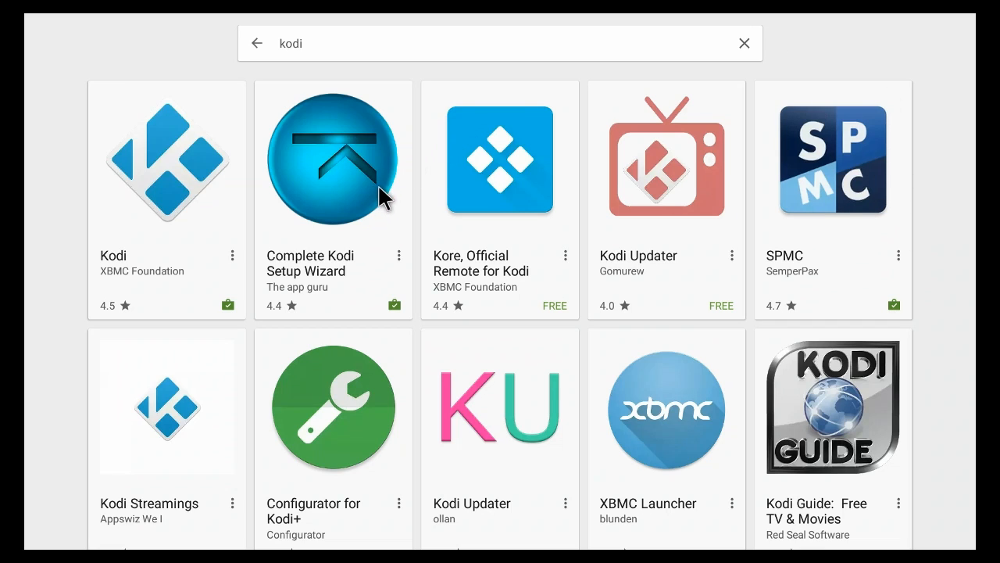
mouse_move(847, 200)
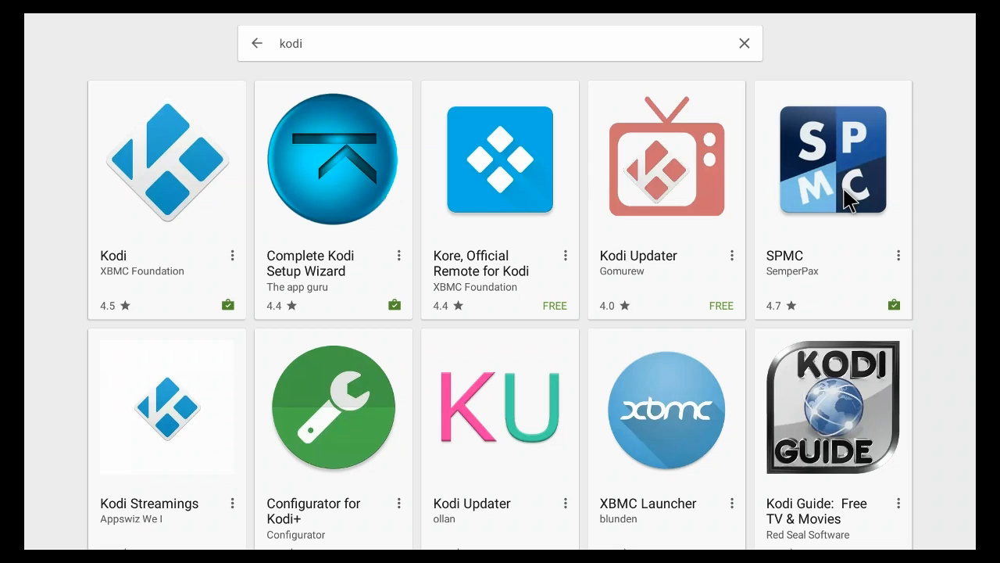
mouse_move(354, 162)
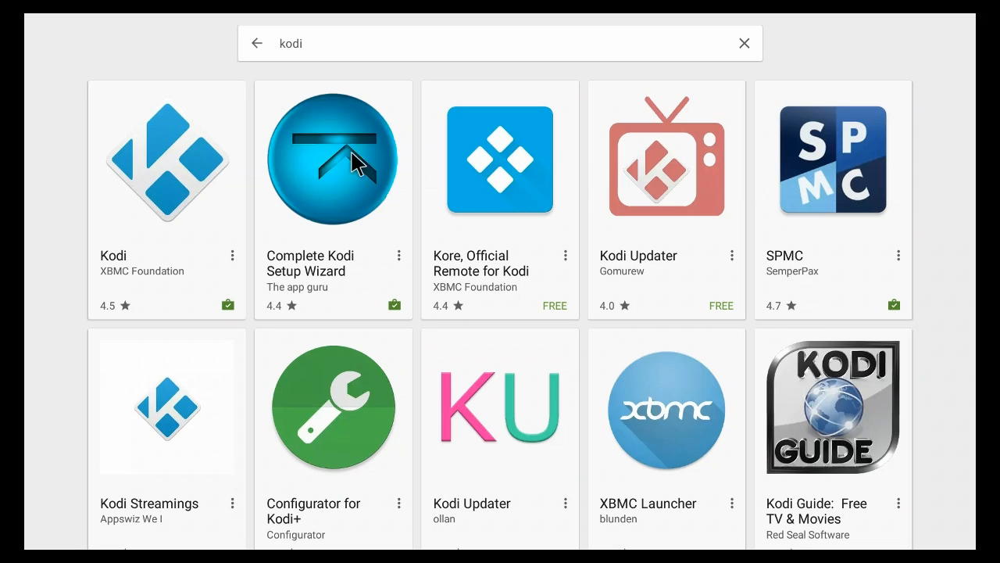
mouse_move(876, 133)
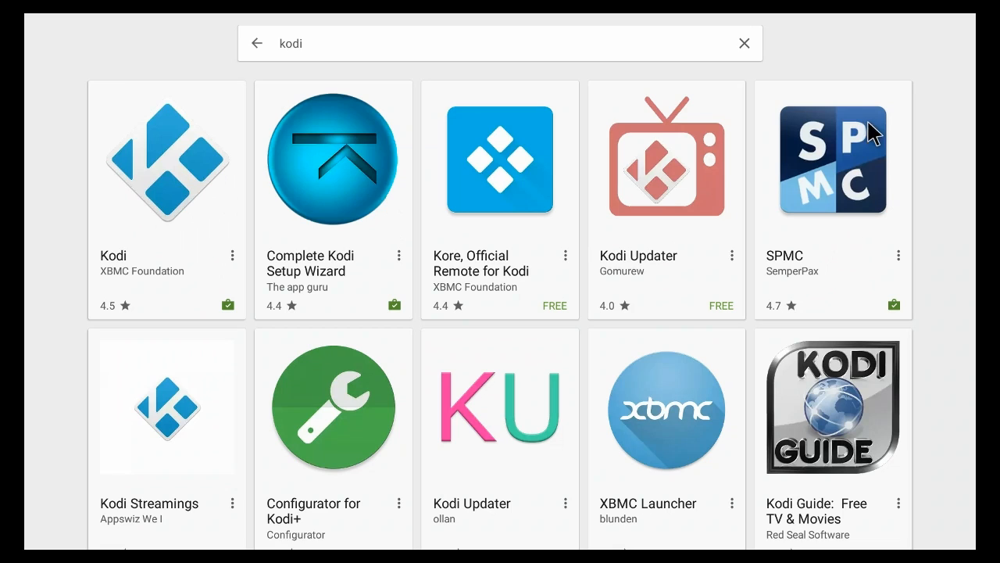
mouse_move(313, 170)
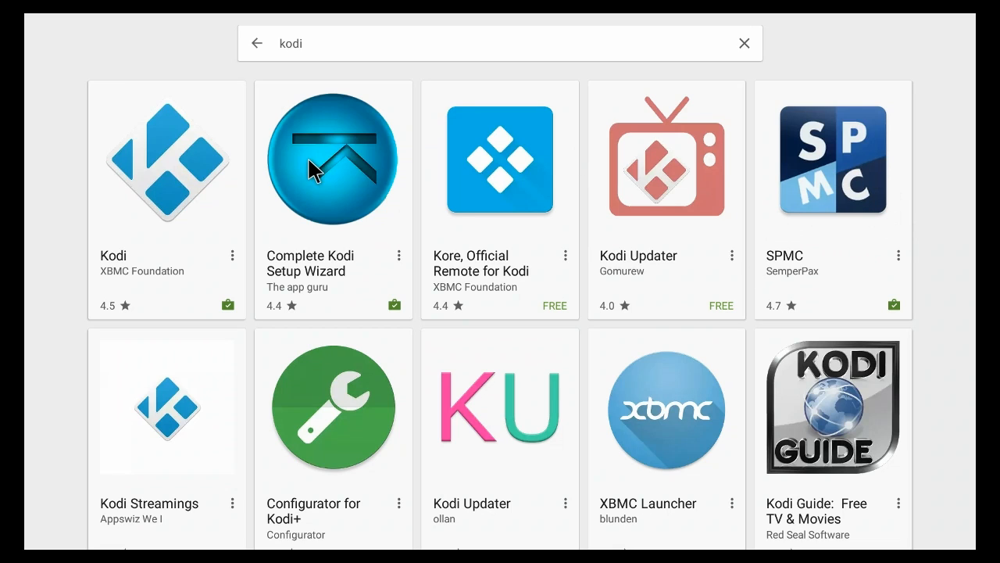
mouse_move(325, 215)
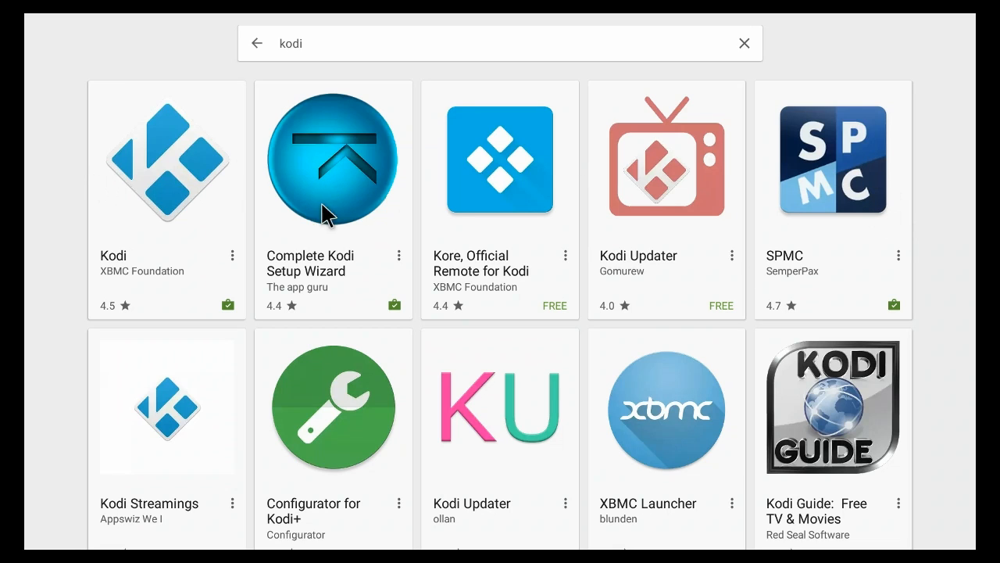
mouse_move(172, 186)
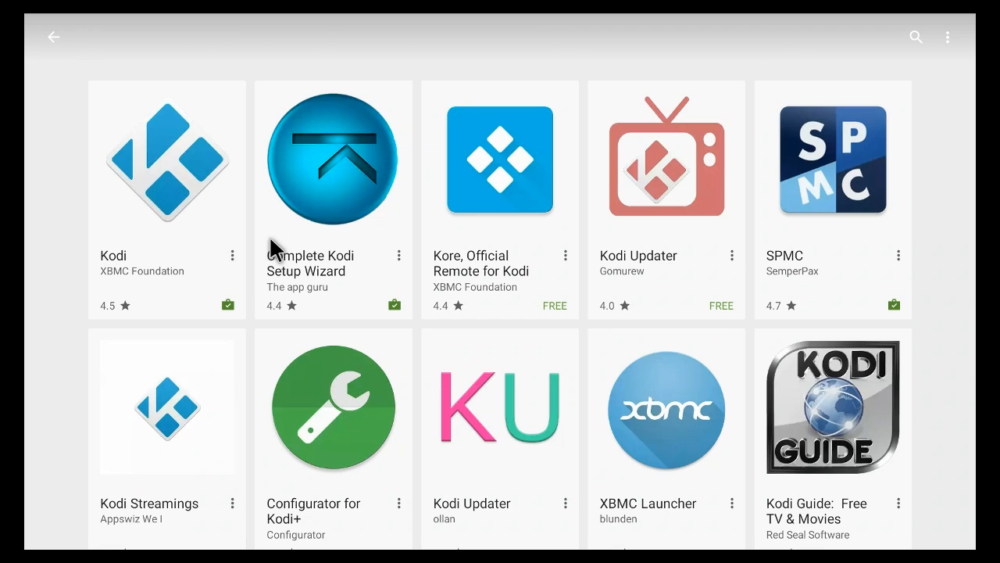
Open the Kodi by XBMC Foundation listing from the search results.
left_click(165, 160)
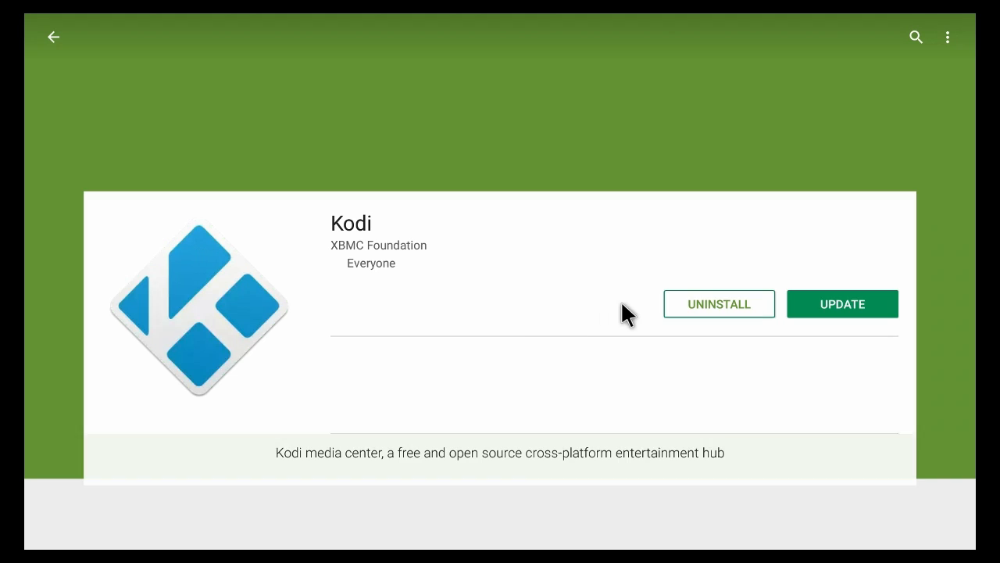
mouse_move(856, 321)
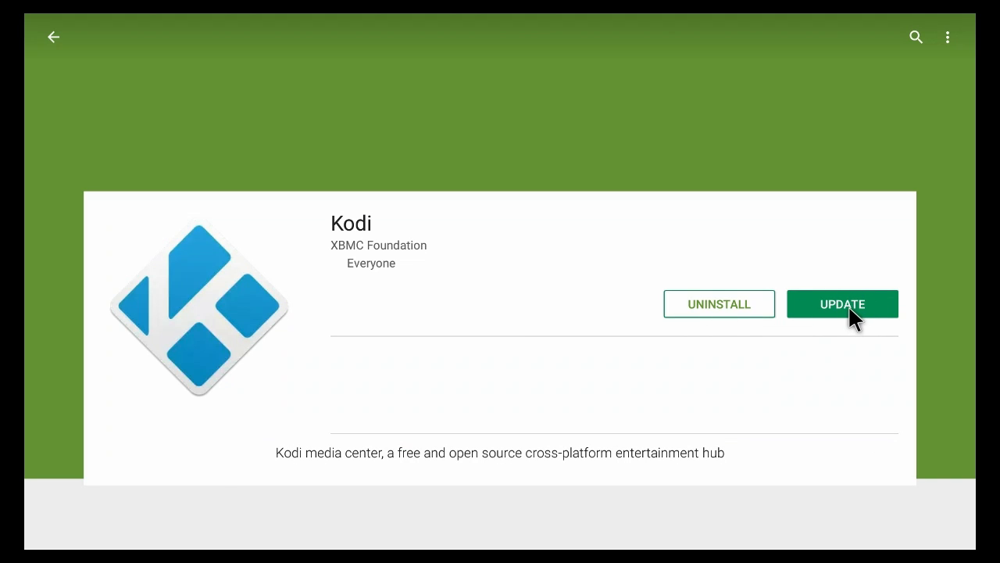
mouse_move(659, 278)
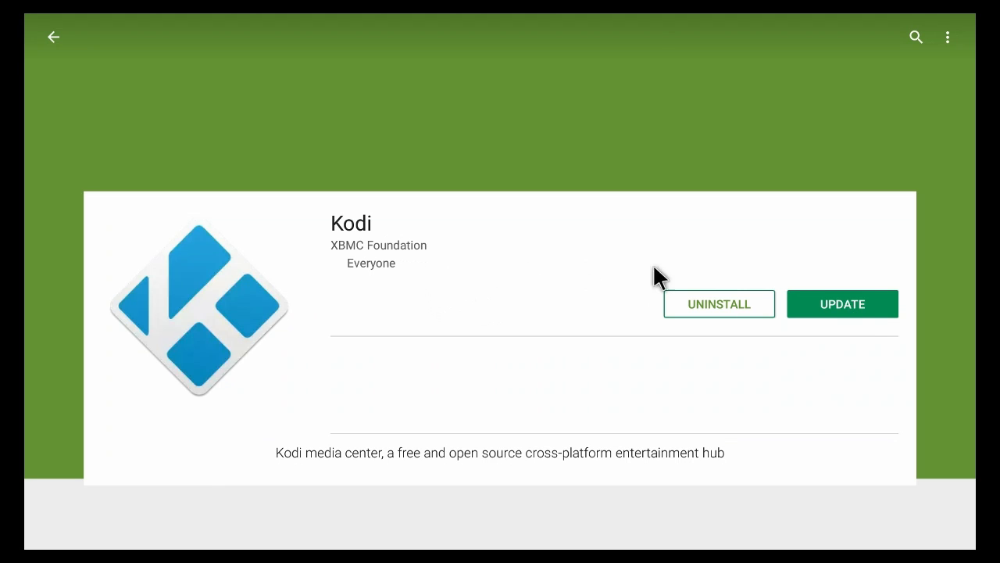
mouse_move(856, 311)
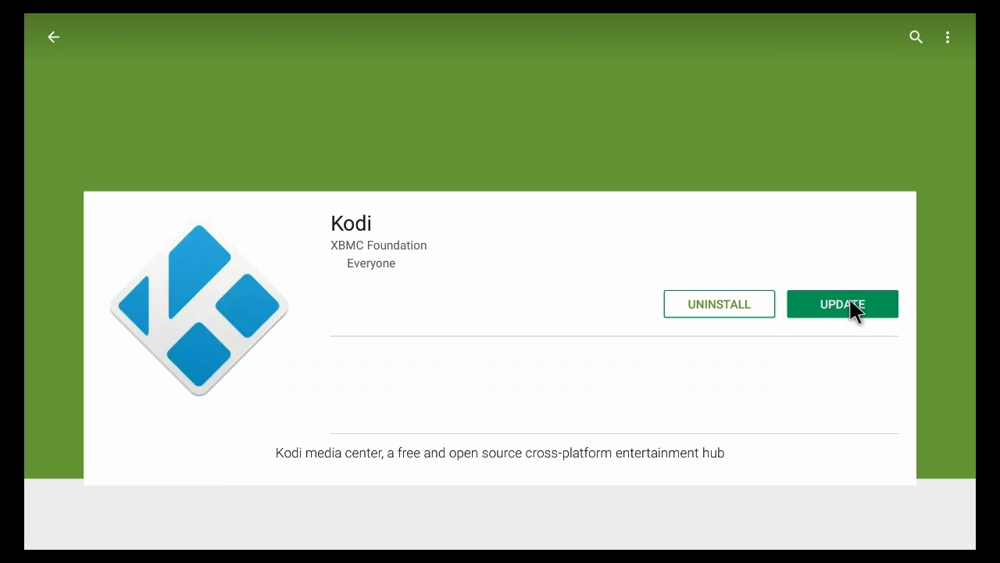
mouse_move(863, 450)
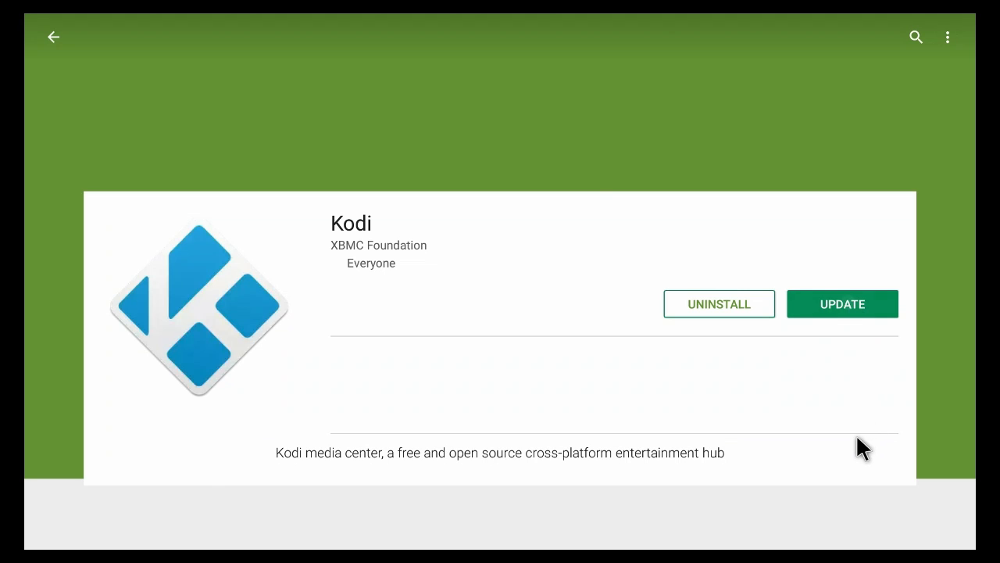
mouse_move(425, 311)
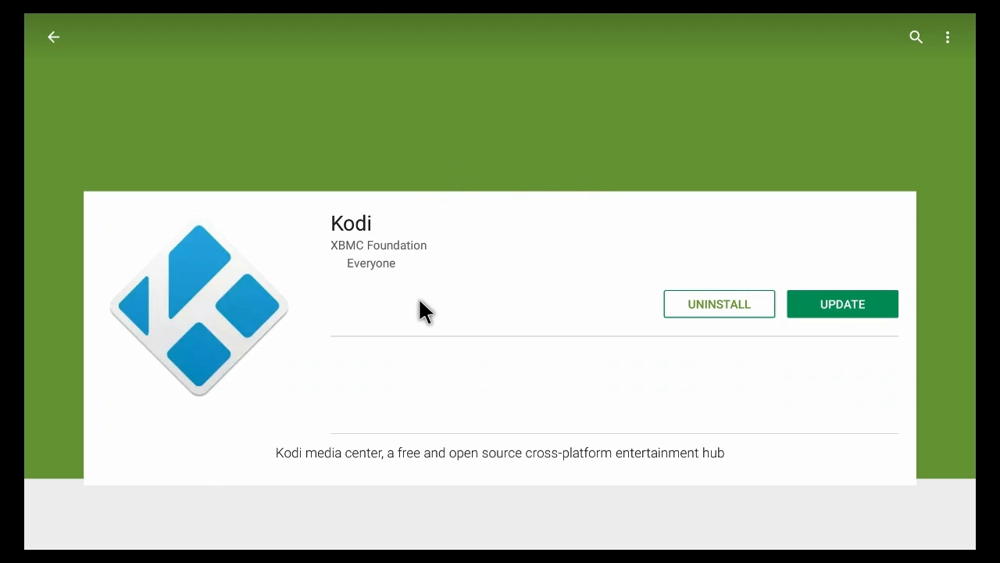
Start the Kodi update and accept its access permissions.
left_click(841, 303)
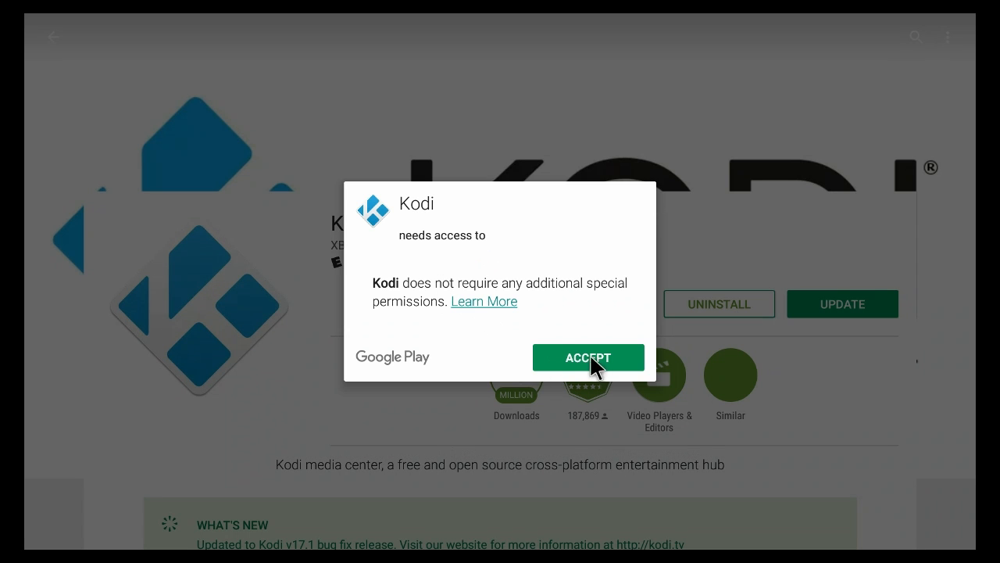
left_click(587, 356)
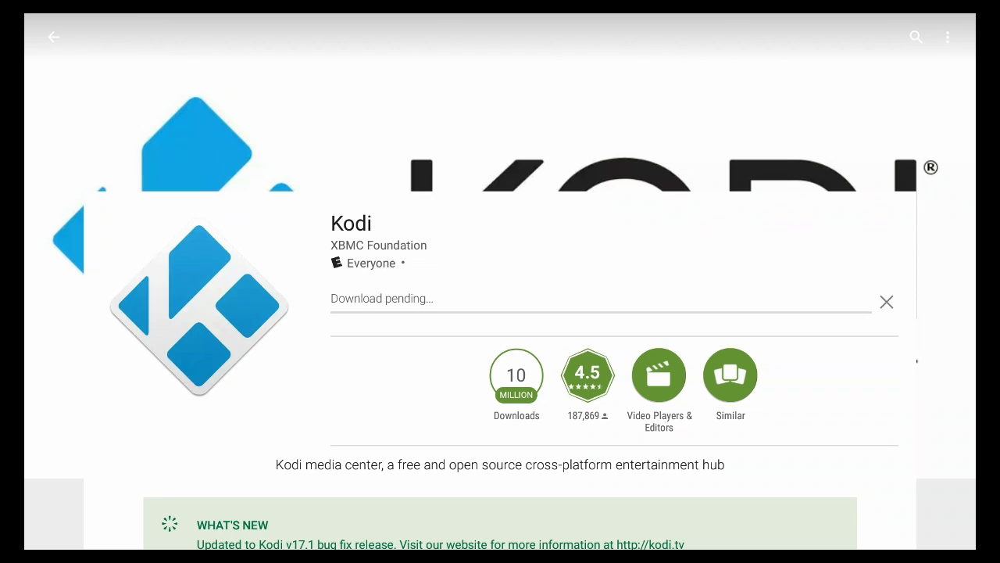
mouse_move(131, 350)
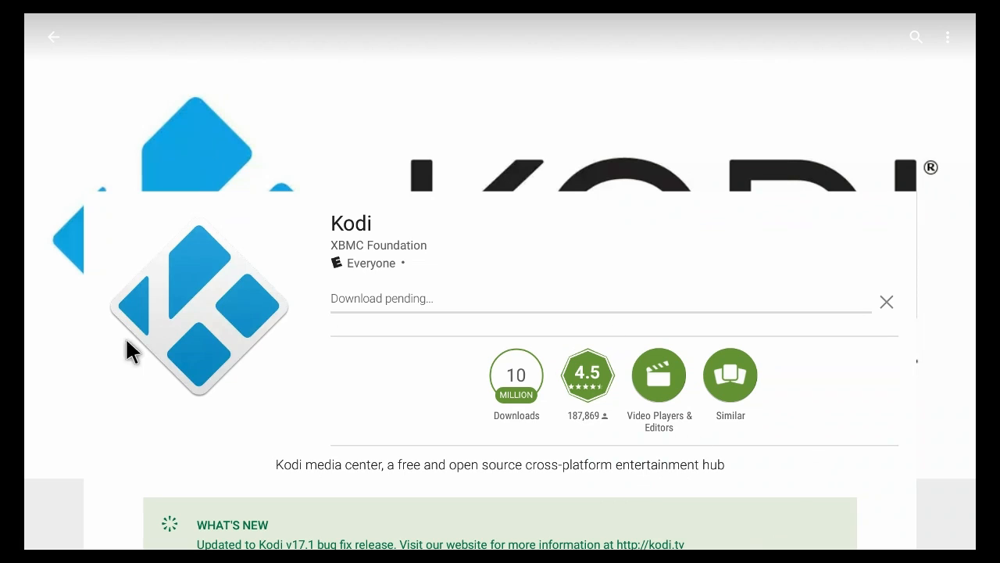
mouse_move(63, 319)
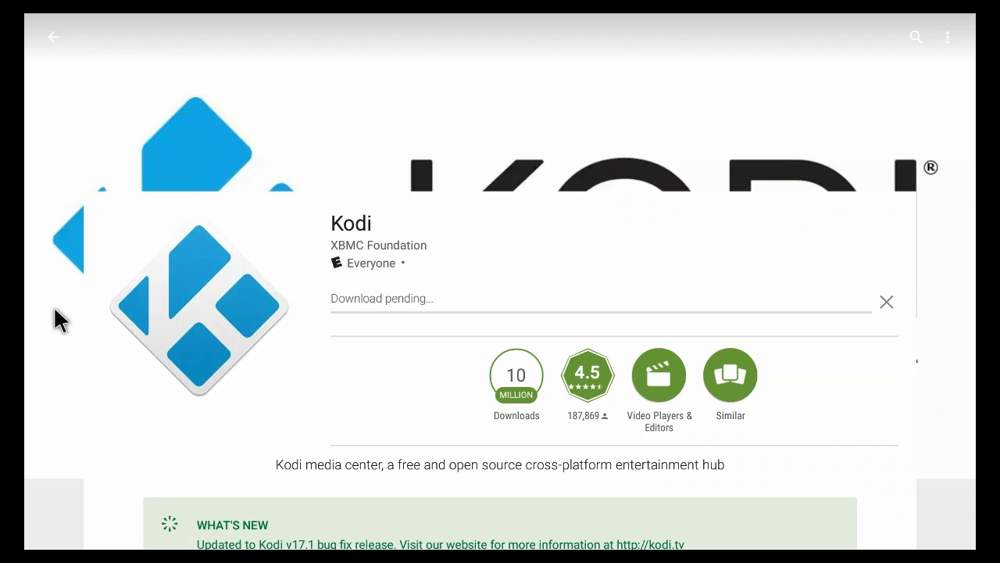
mouse_move(332, 330)
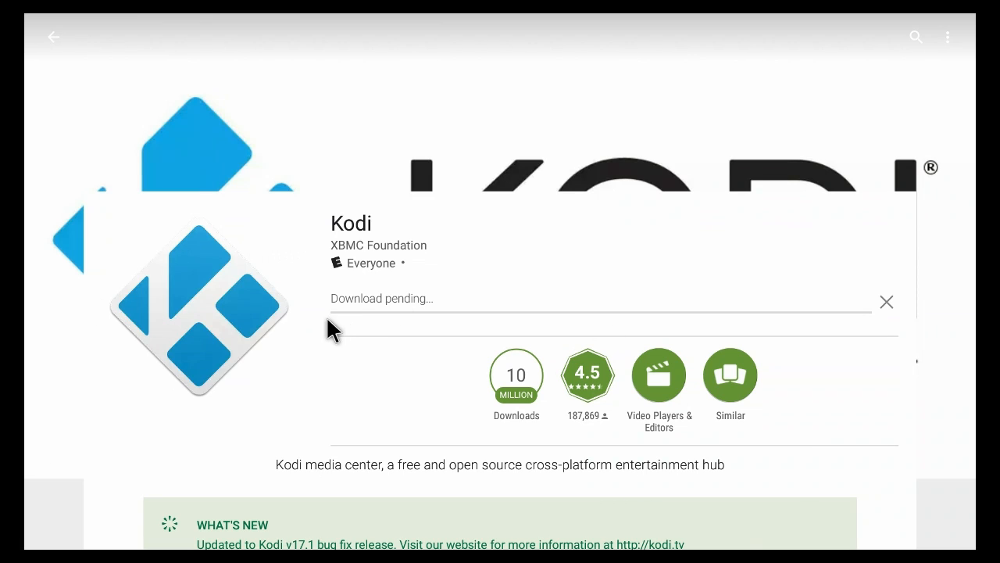
mouse_move(362, 415)
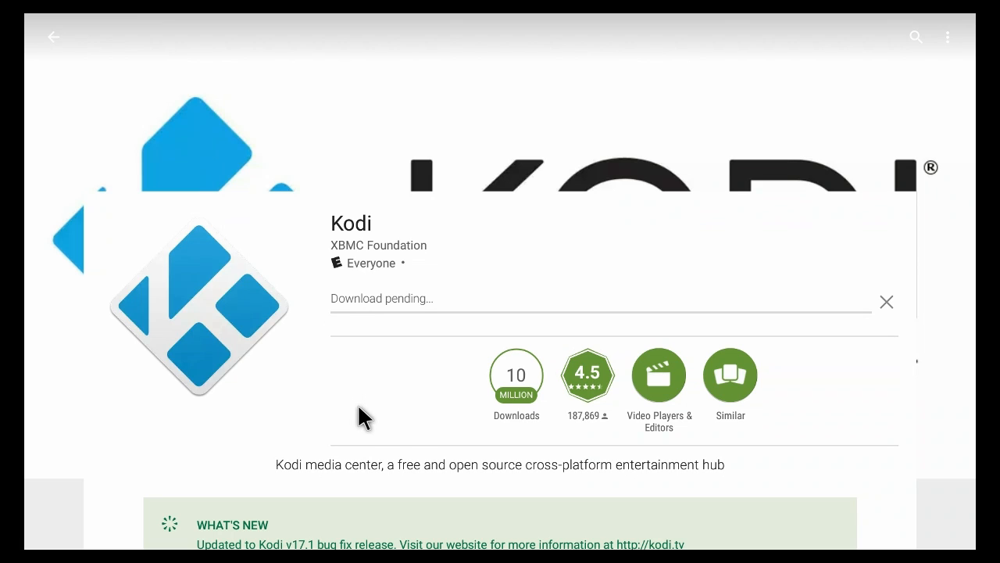
mouse_move(540, 324)
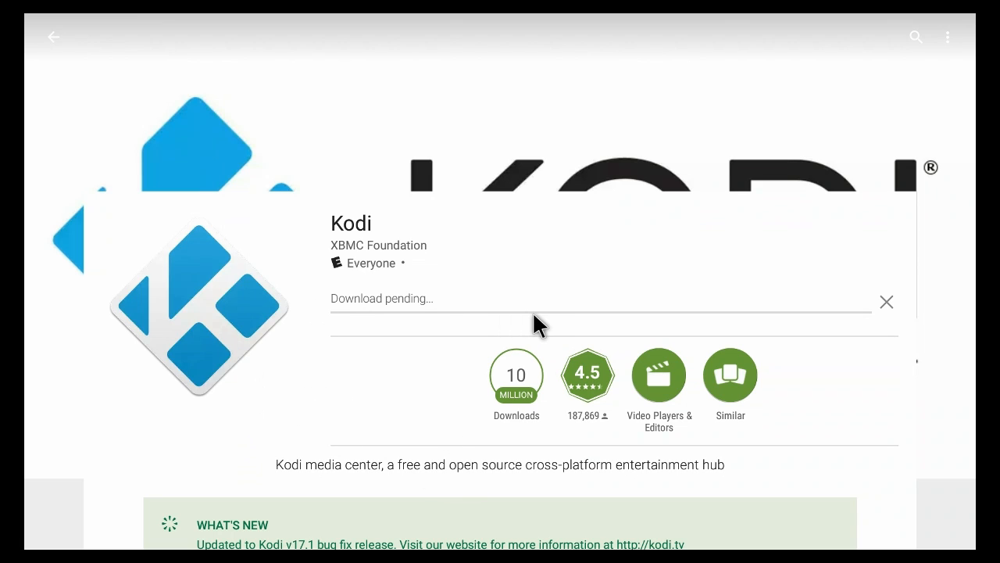
mouse_move(546, 327)
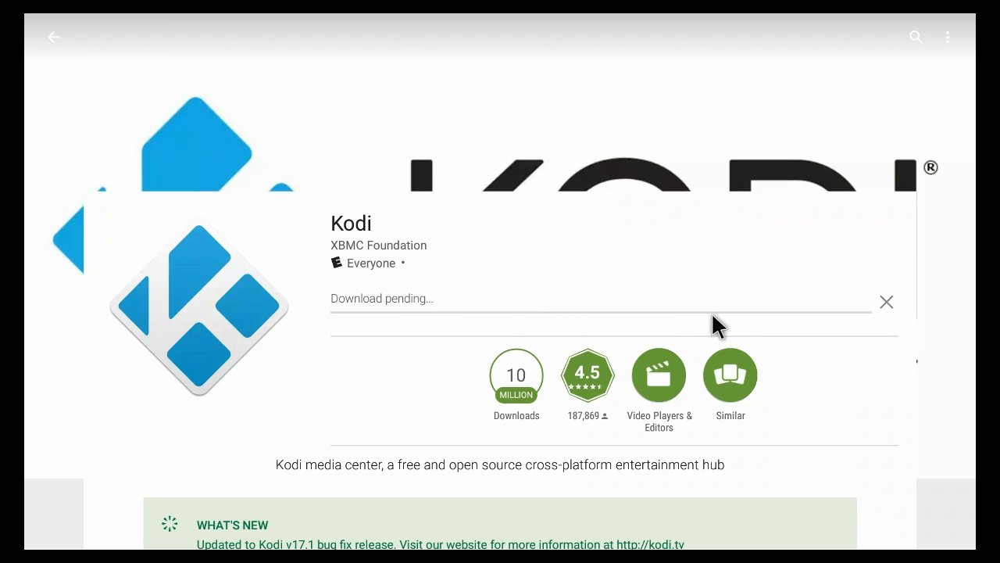
mouse_move(536, 292)
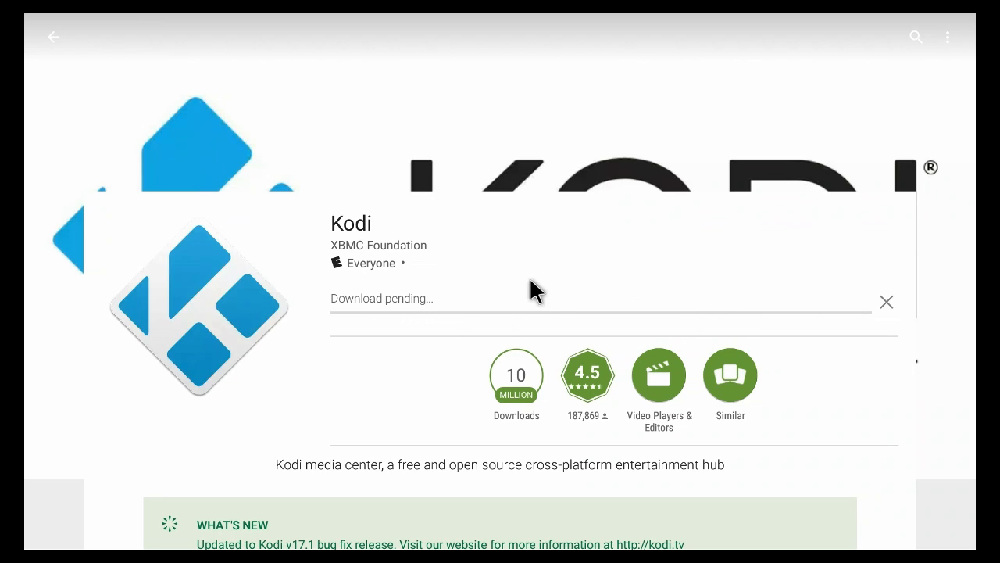
mouse_move(420, 381)
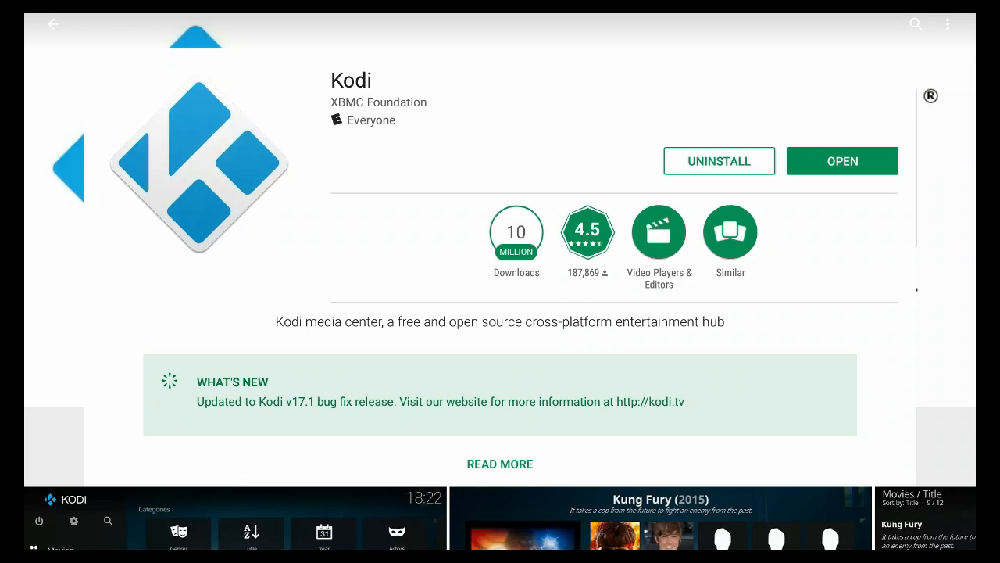
mouse_move(405, 155)
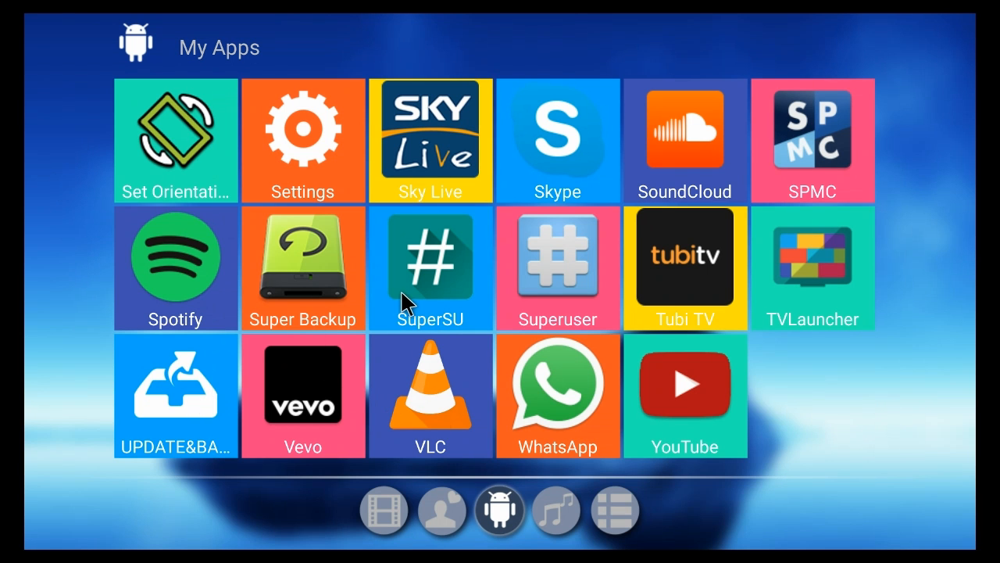
Scroll My Apps to reach and launch the updated Kodi 17.1 Krypton.
scroll("up", 3)
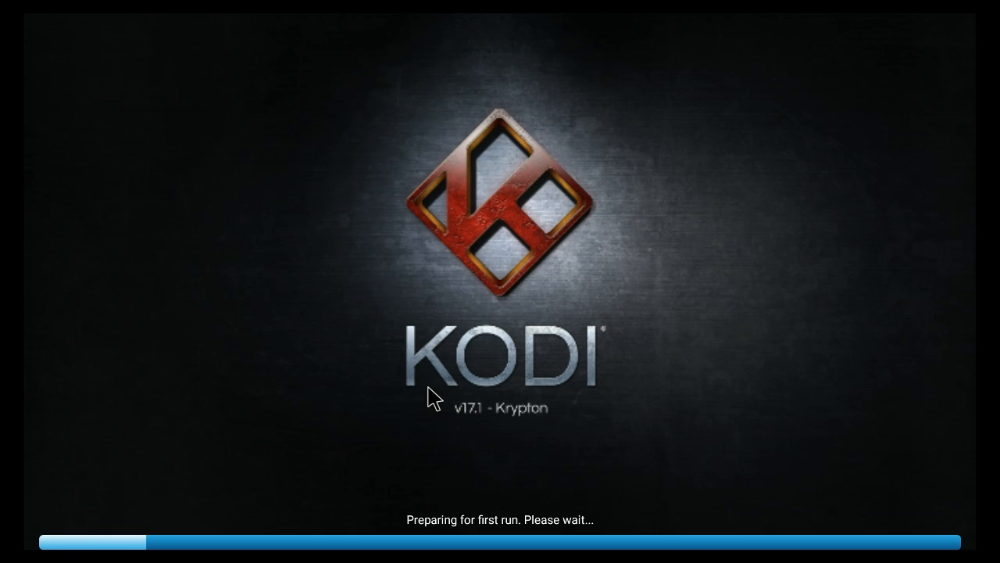
mouse_move(461, 415)
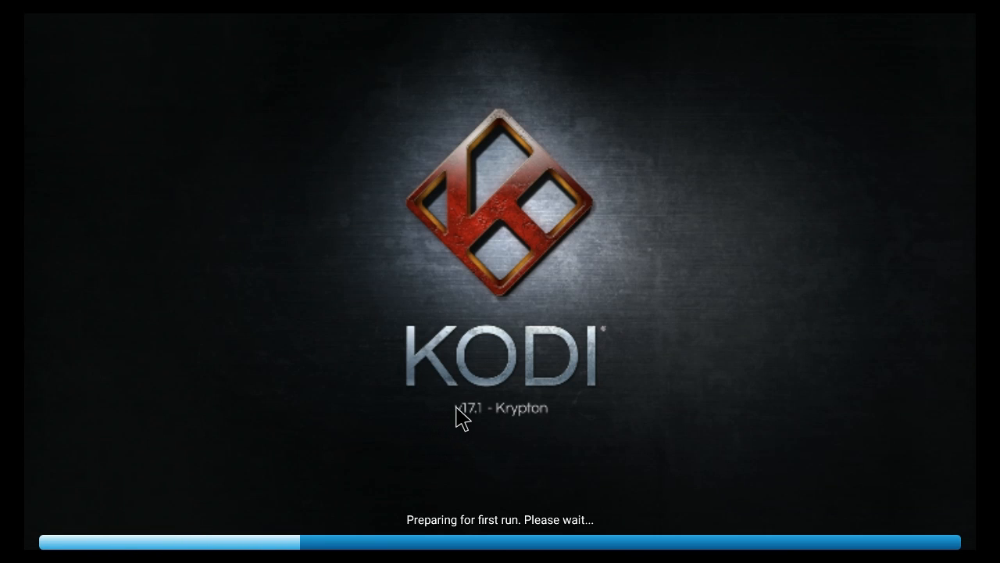
mouse_move(538, 538)
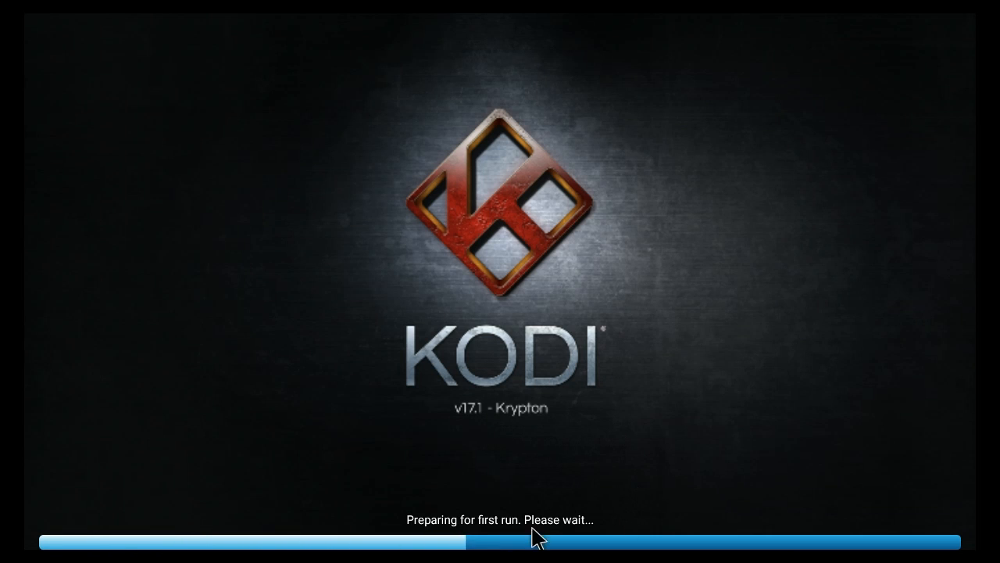
mouse_move(640, 436)
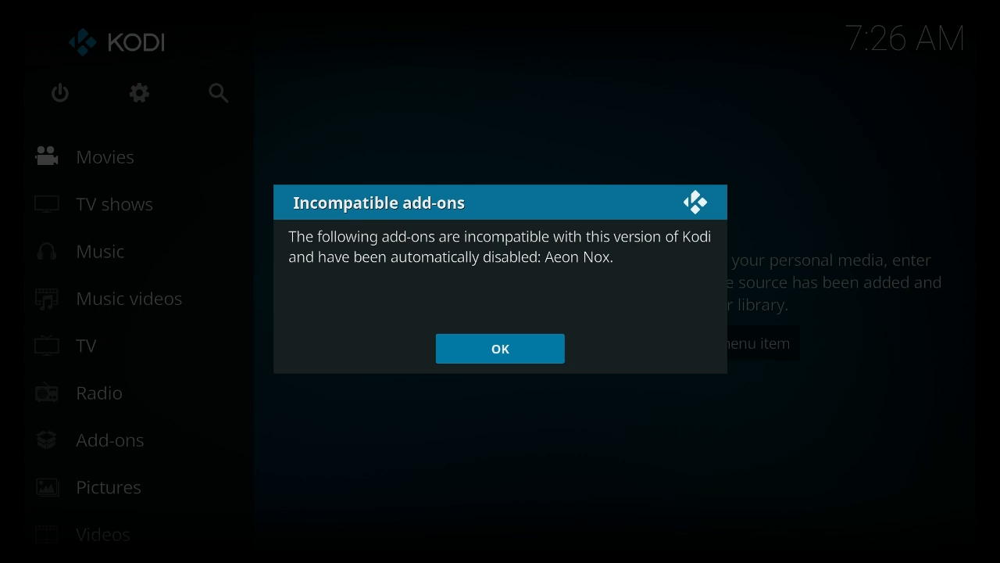
mouse_move(508, 362)
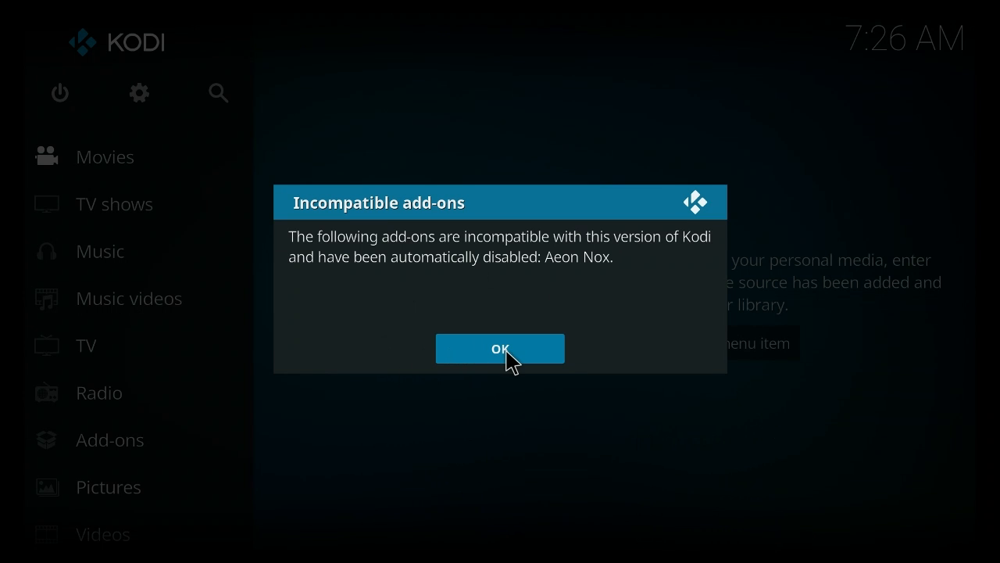
mouse_move(372, 278)
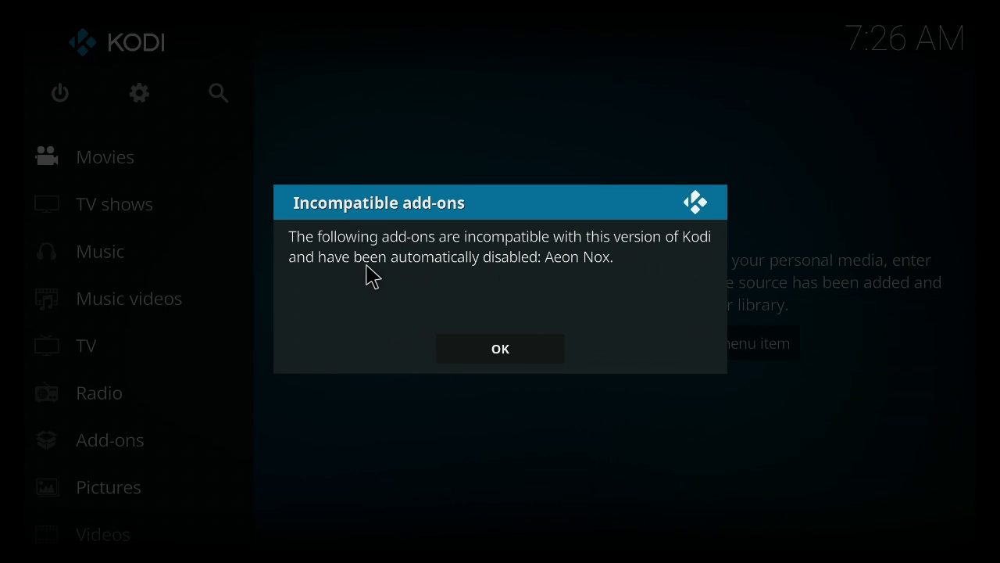
mouse_move(606, 272)
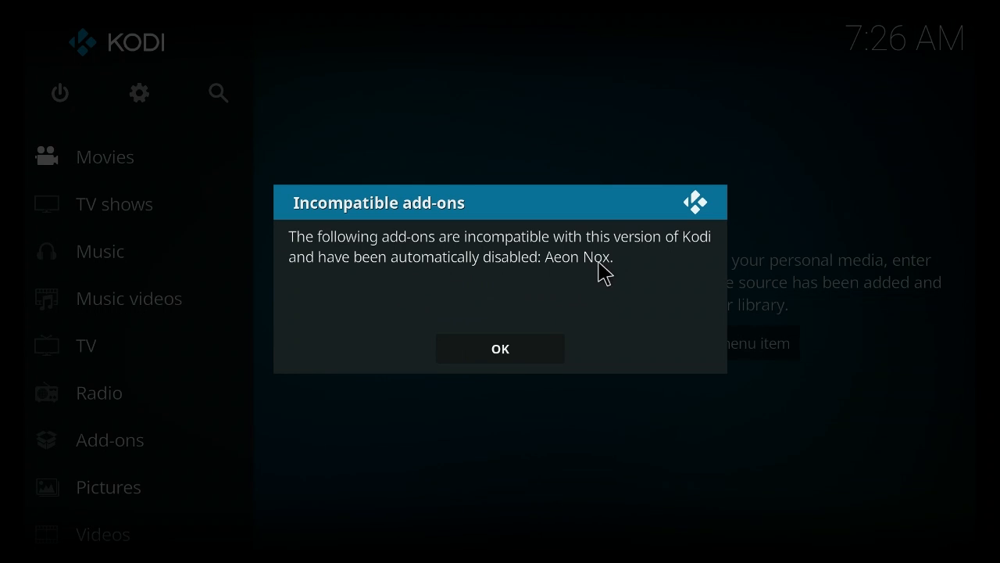
mouse_move(585, 280)
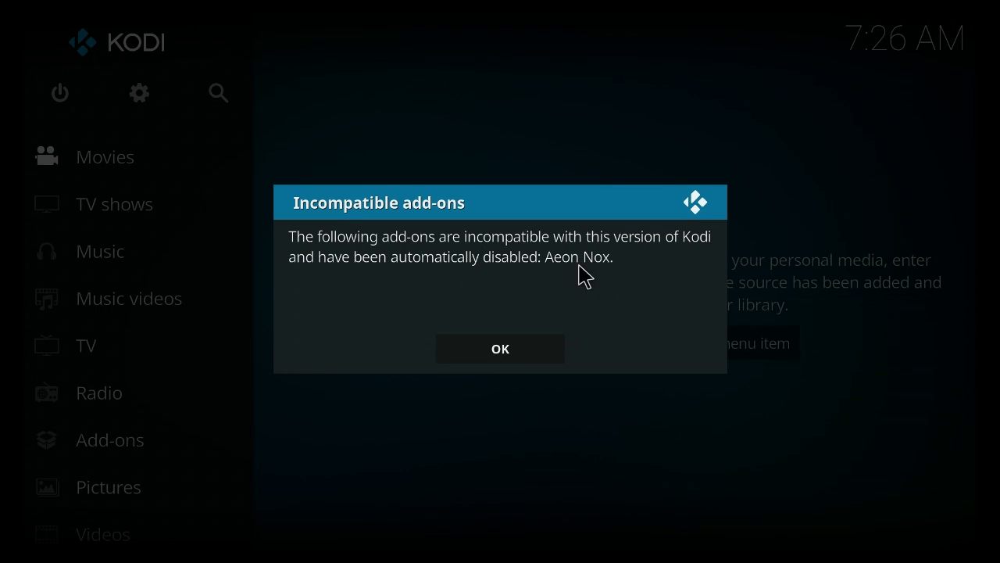
mouse_move(562, 278)
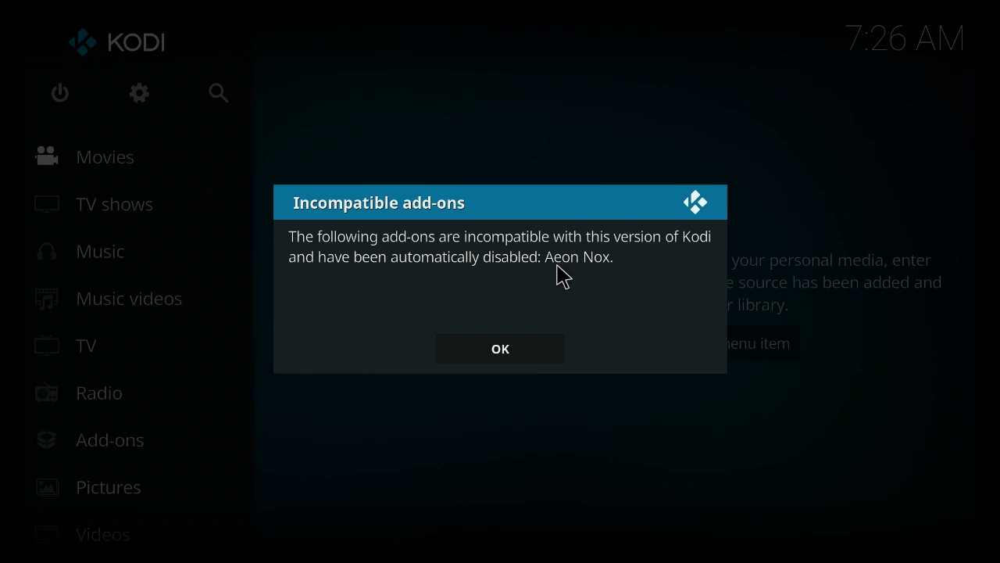
mouse_move(596, 275)
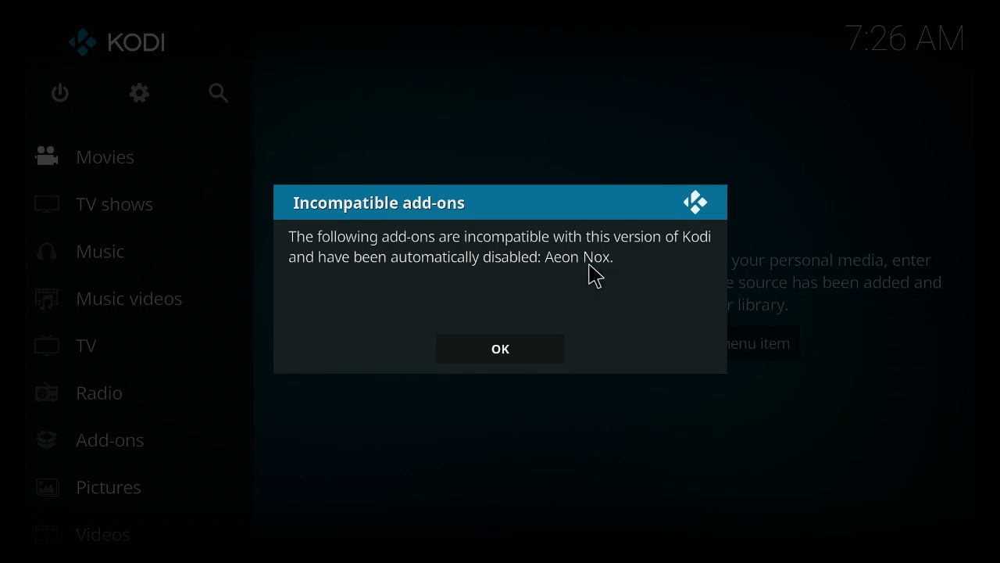
mouse_move(587, 300)
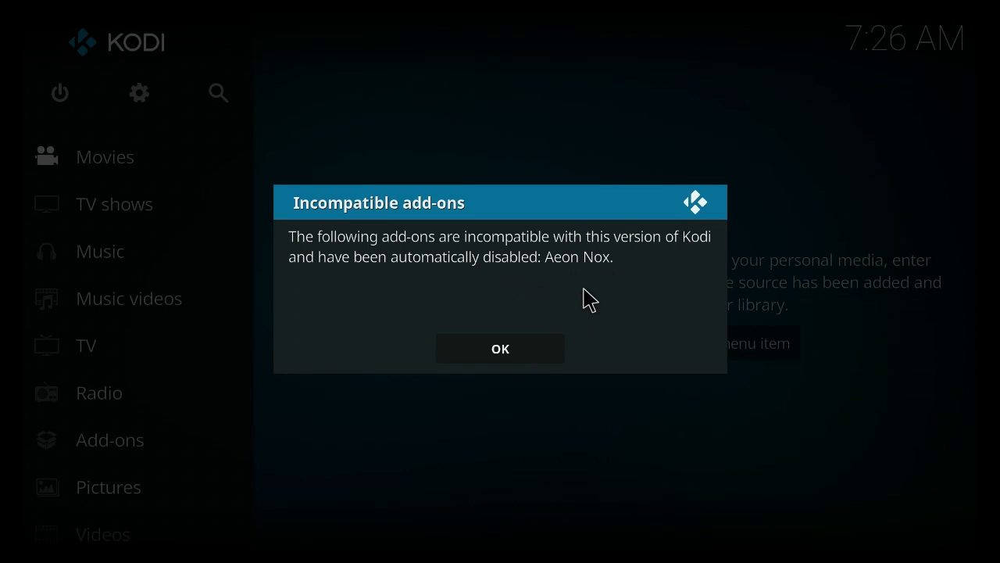
mouse_move(320, 225)
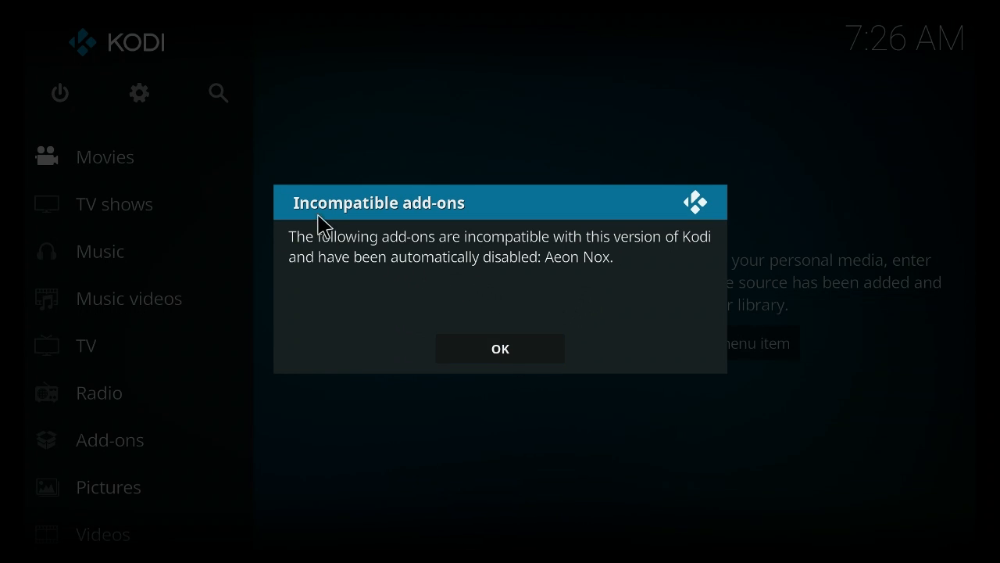
mouse_move(597, 280)
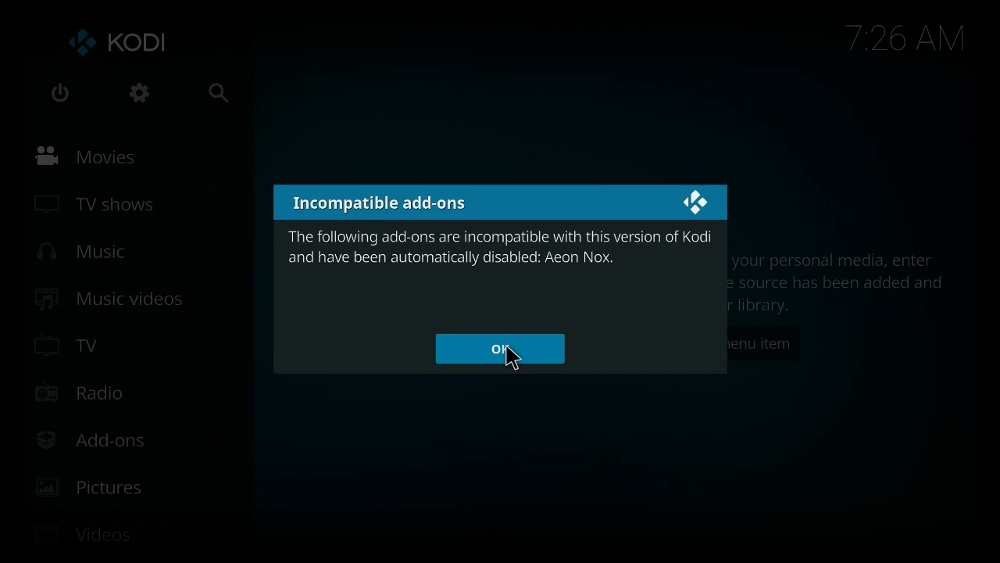
mouse_move(336, 211)
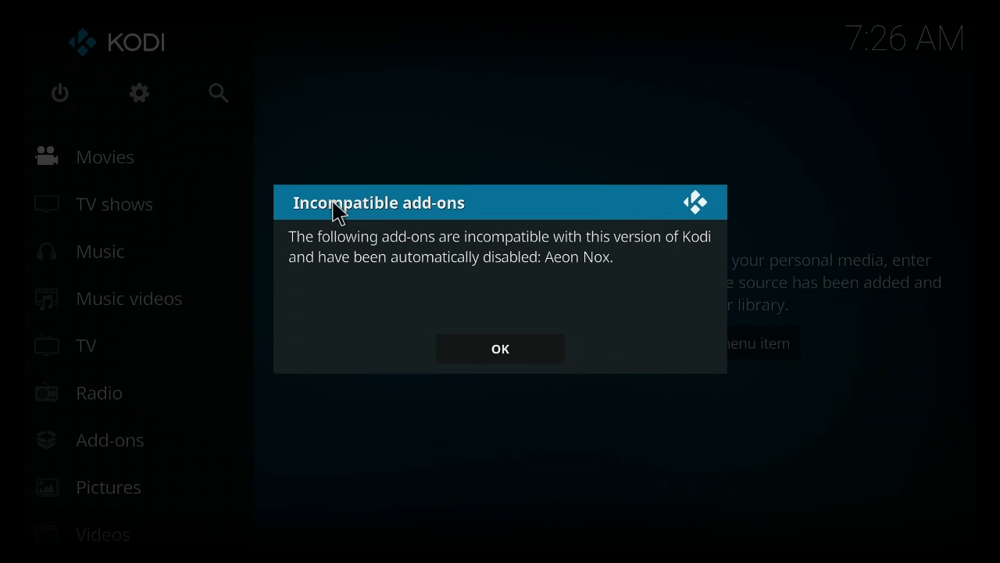
mouse_move(500, 349)
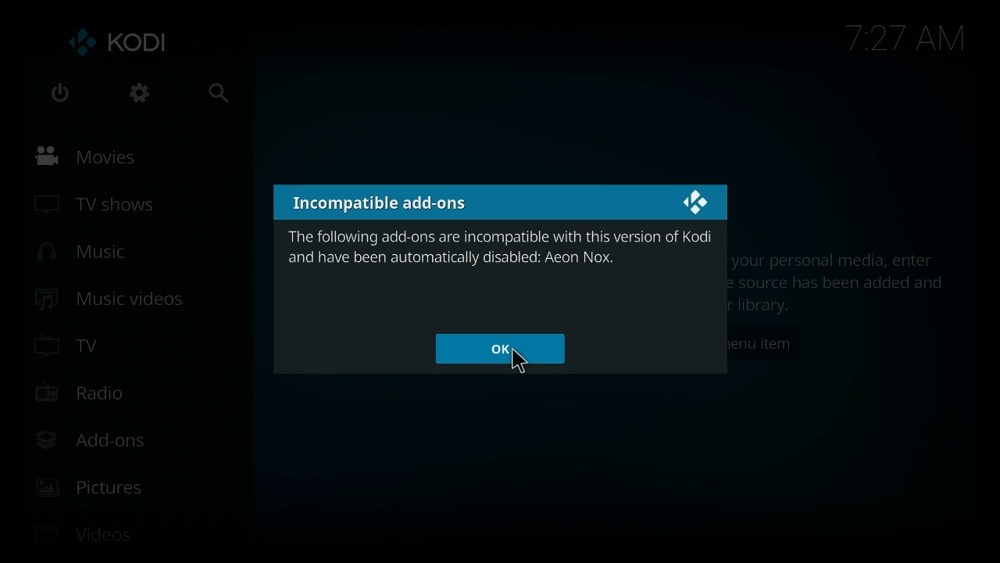
Acknowledge the notice that the Aeon Nox skin was disabled as incompatible.
left_click(500, 347)
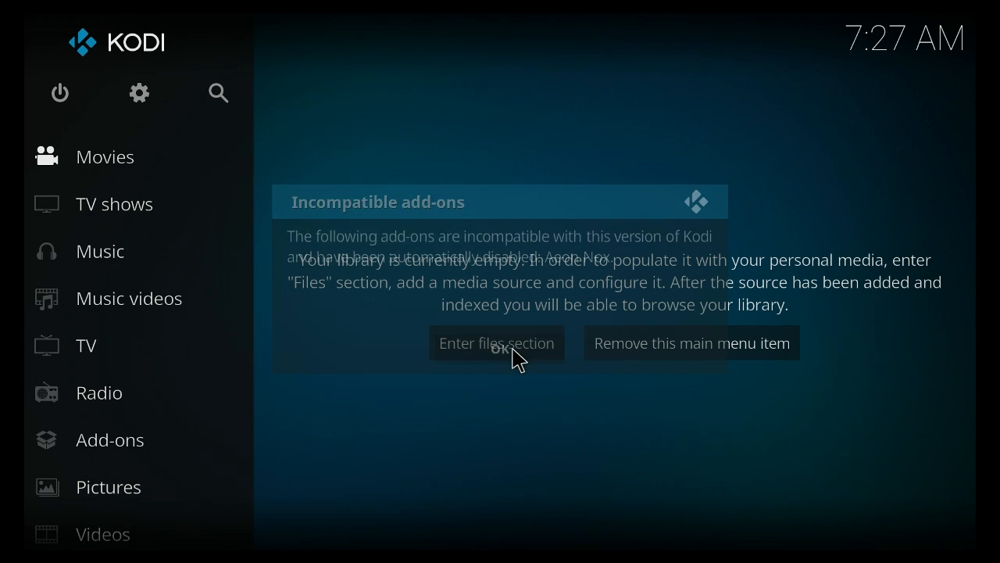
left_click(497, 344)
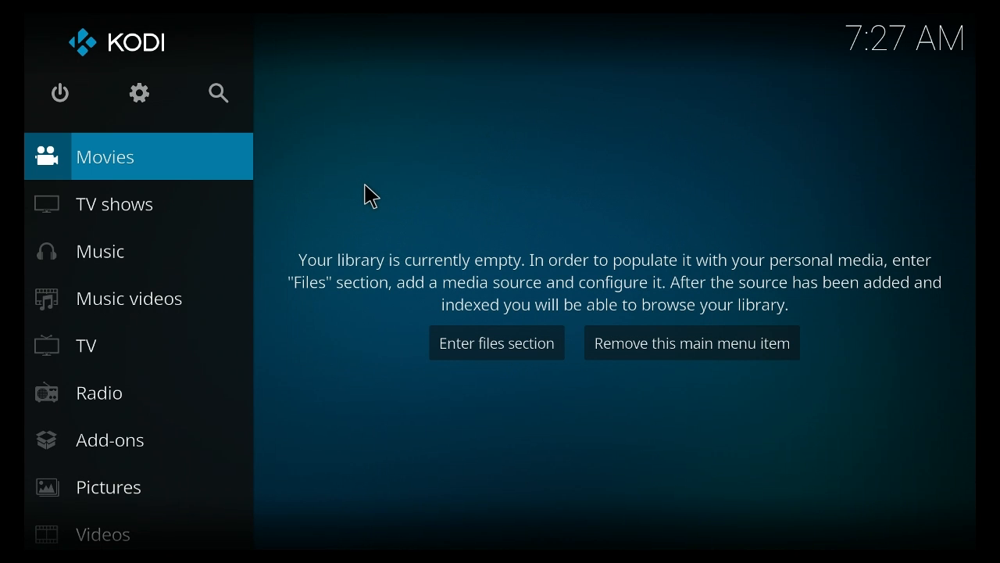